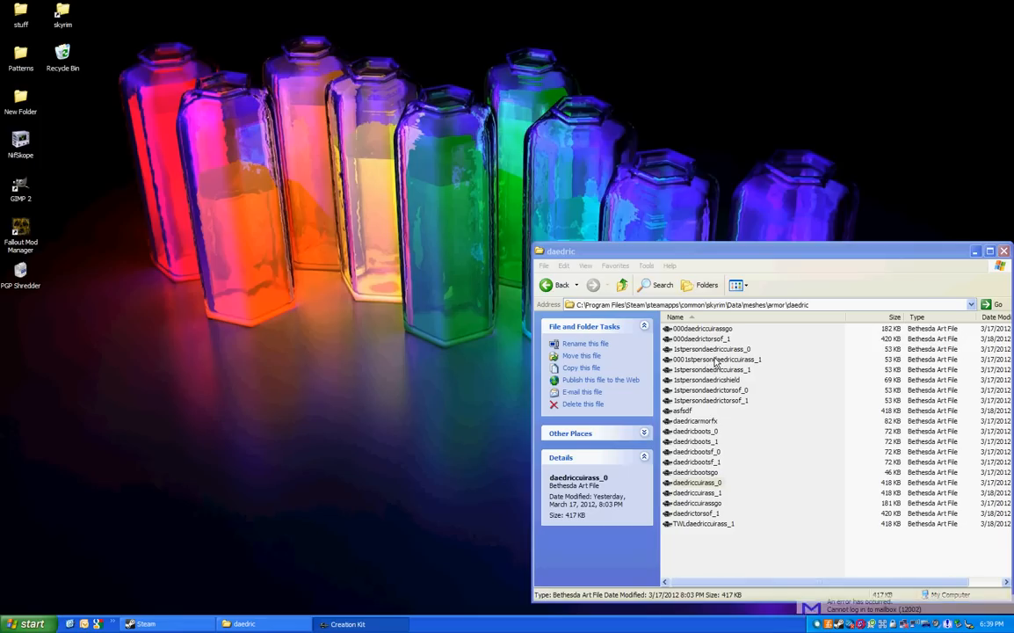
Inspect the Daedric cuirass mesh files and load the first-person cuirass mesh in NifSkope
{"action": "left_click", "coordinate": [701, 328]}
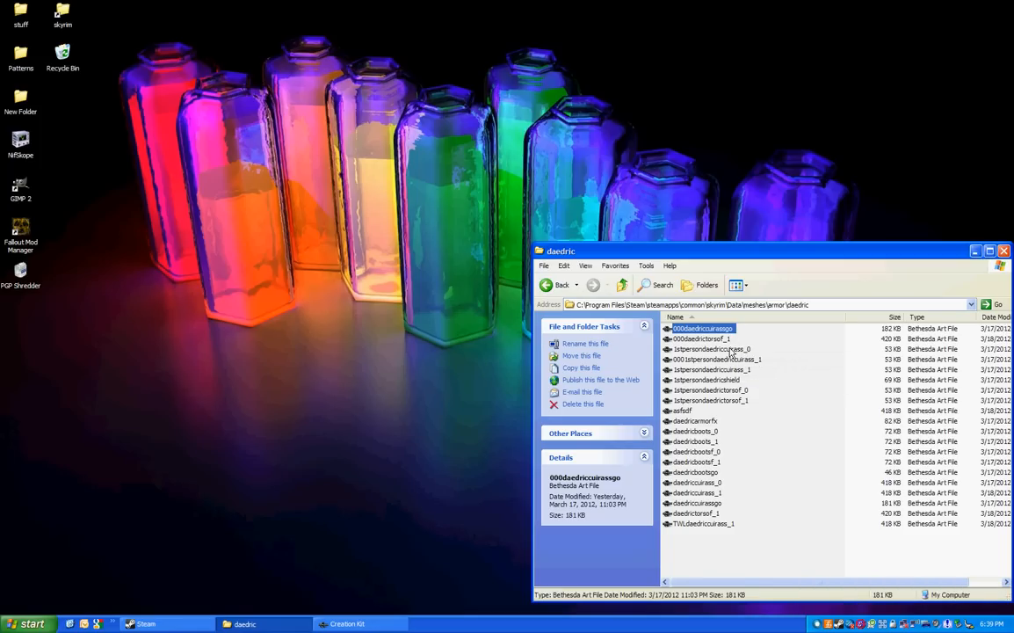
{"action": "left_click", "coordinate": [699, 337]}
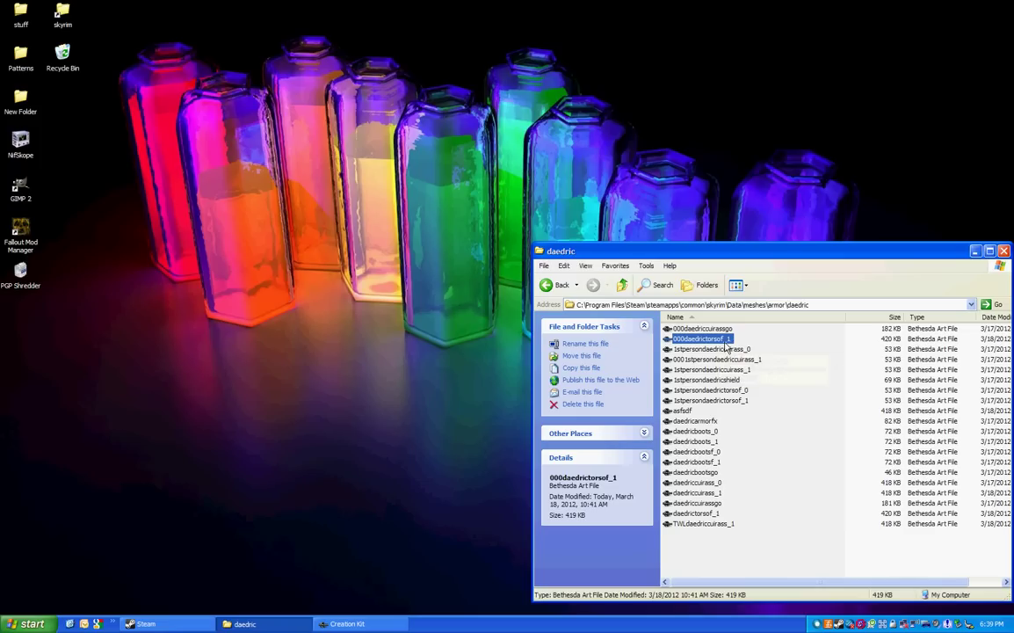
{"action": "left_click", "coordinate": [717, 359]}
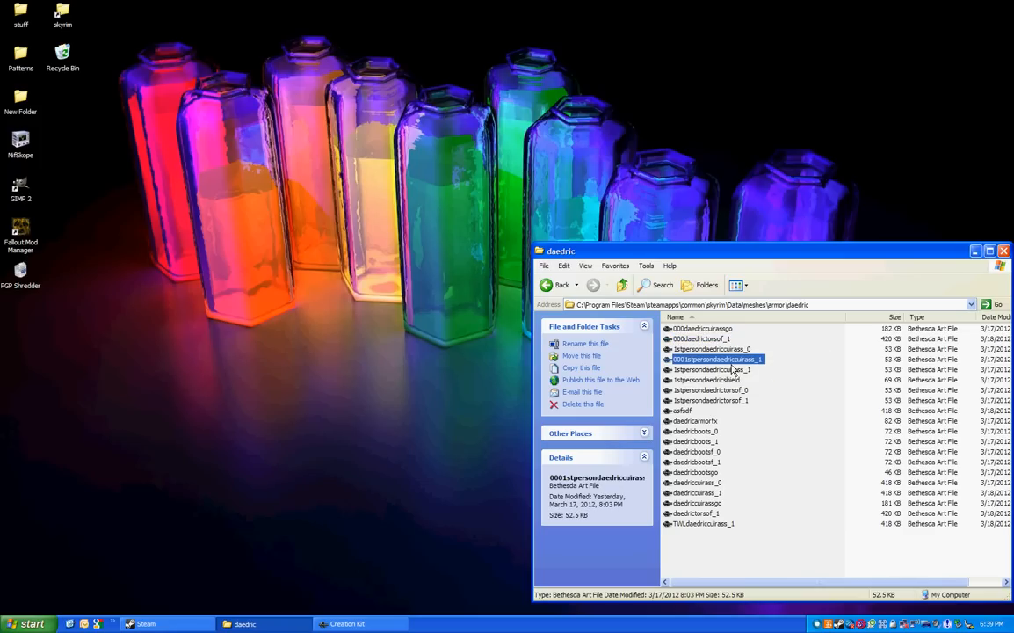
{"action": "mouse_move", "coordinate": [738, 541]}
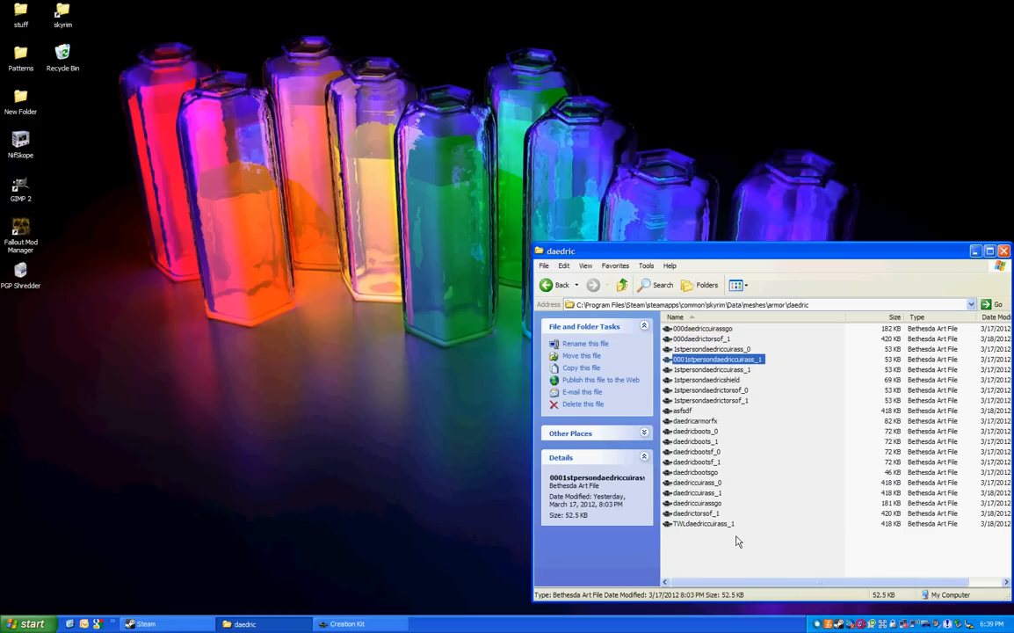
{"action": "left_click", "coordinate": [702, 524]}
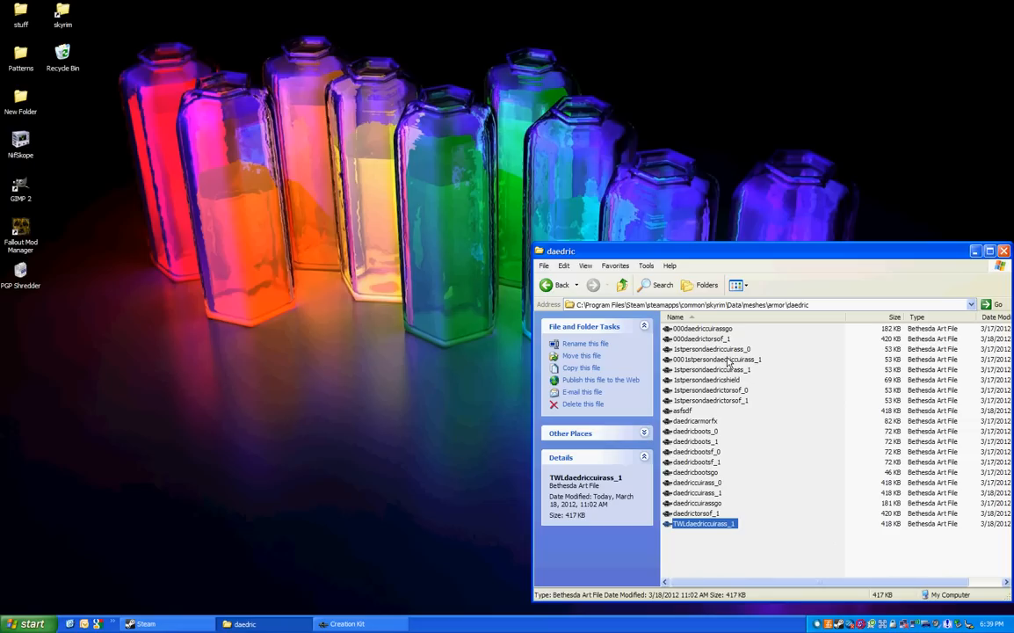
{"action": "left_click", "coordinate": [703, 337]}
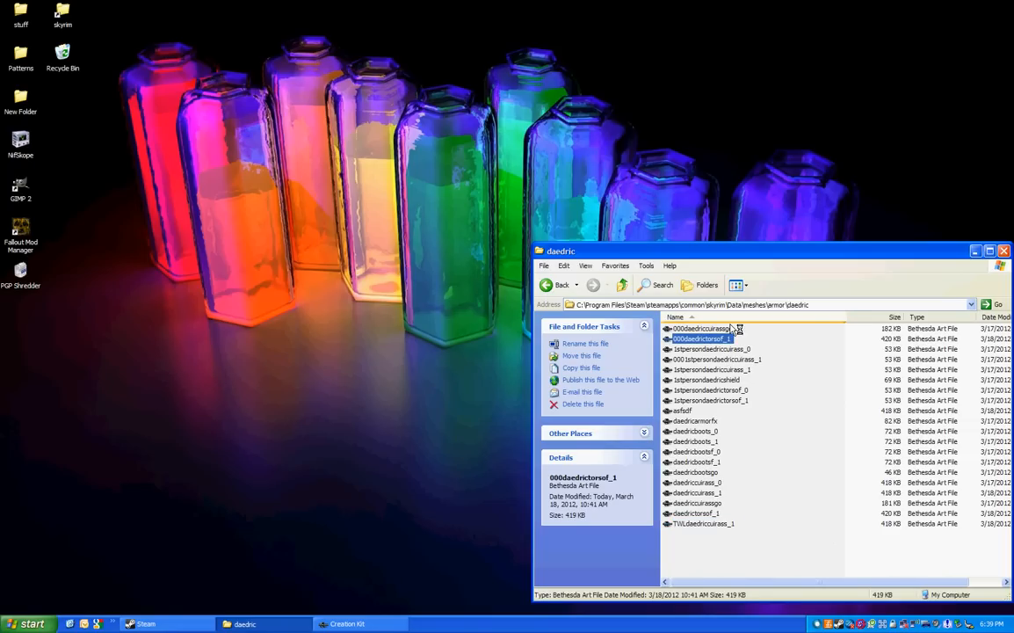
{"action": "double_click", "coordinate": [695, 338]}
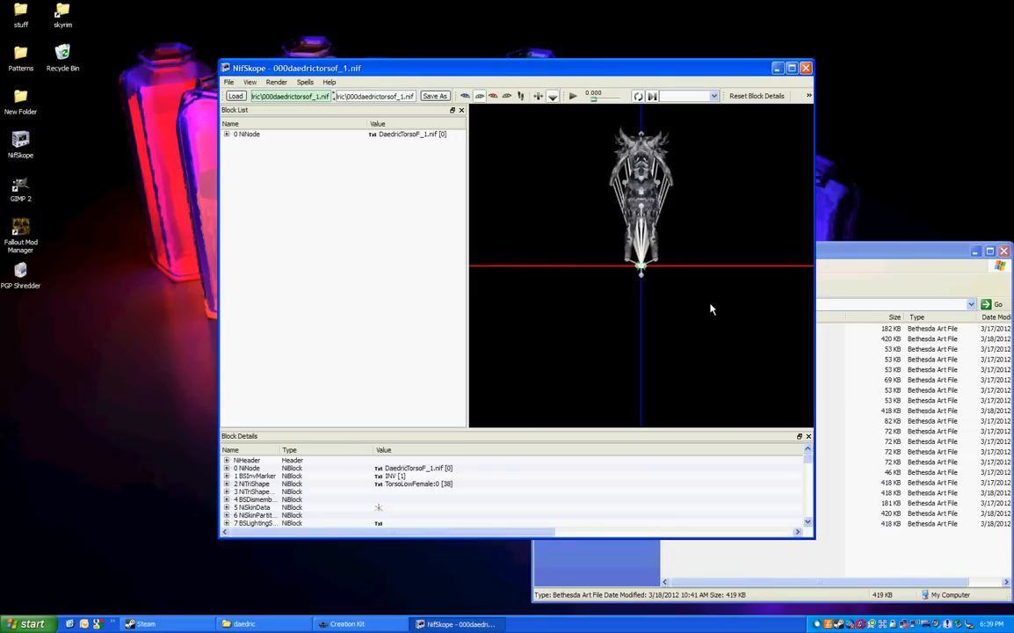
{"action": "left_click_drag", "start_coordinate": [712, 309], "coordinate": [551, 286]}
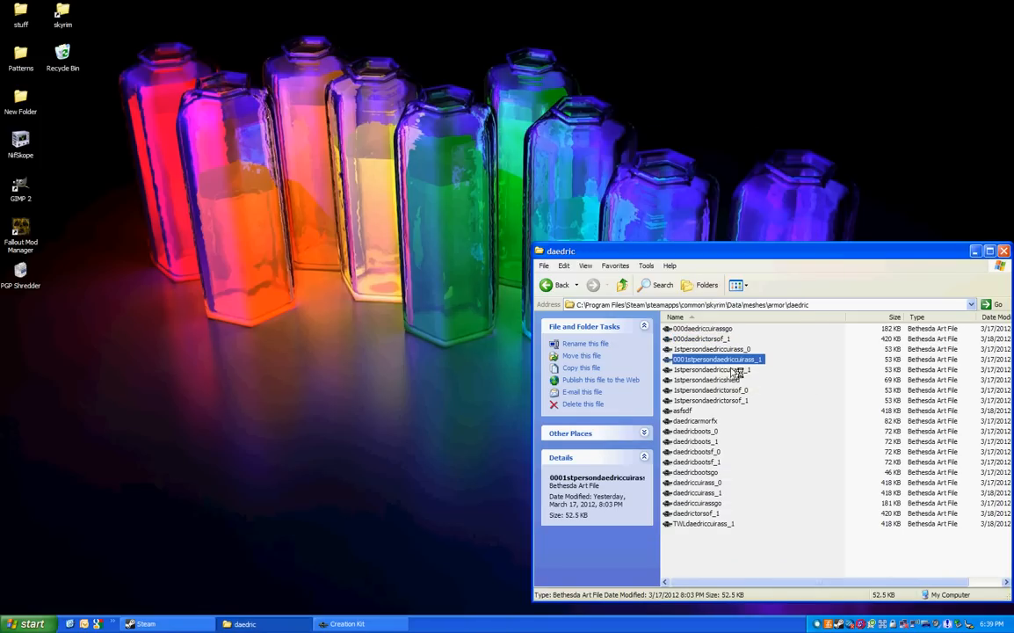
{"action": "double_click", "coordinate": [716, 358]}
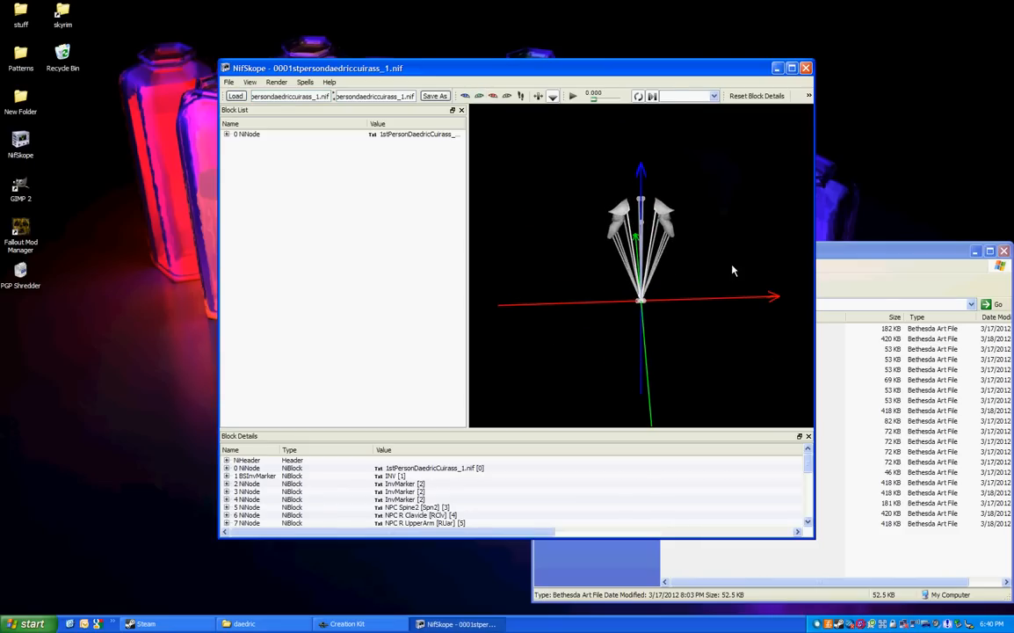
Point the BSShaderTextureSet's first texture to 000daedricarmor.dds and save over the original .nif
{"action": "left_click", "coordinate": [227, 134]}
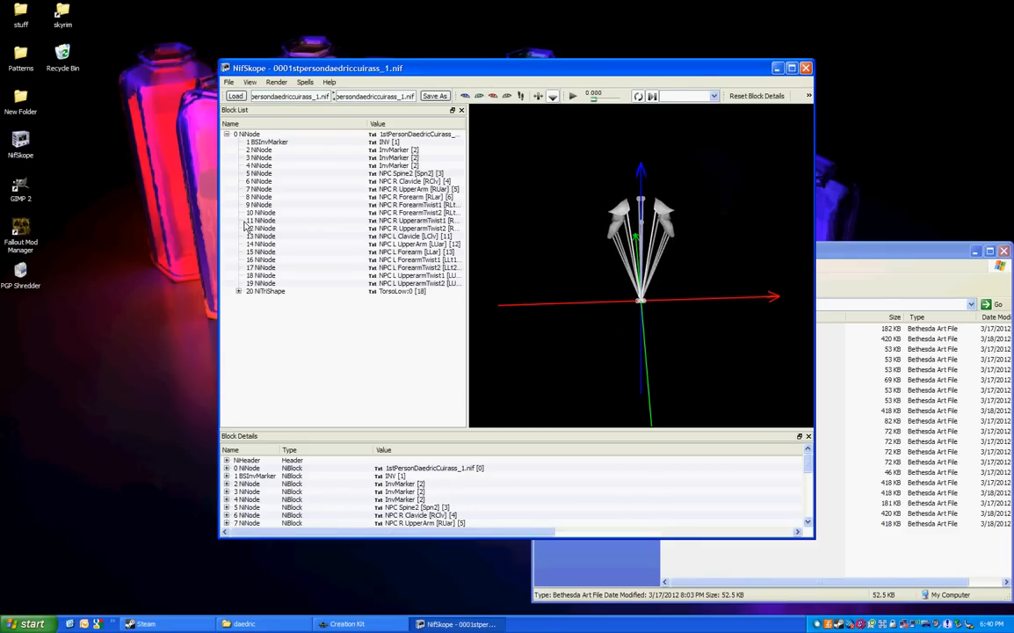
{"action": "left_click", "coordinate": [239, 291]}
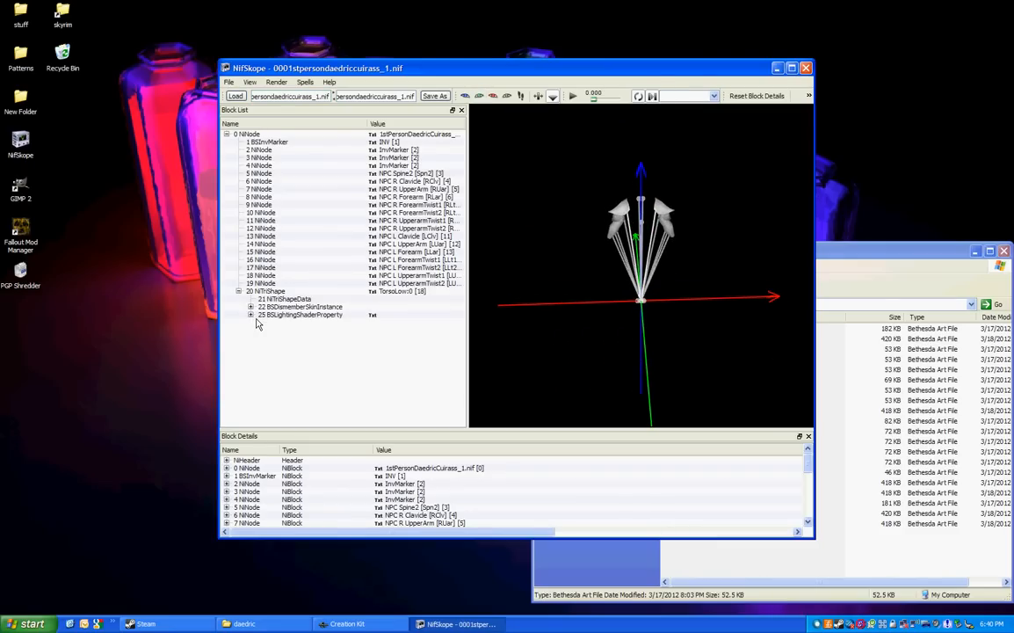
{"action": "left_click", "coordinate": [304, 323]}
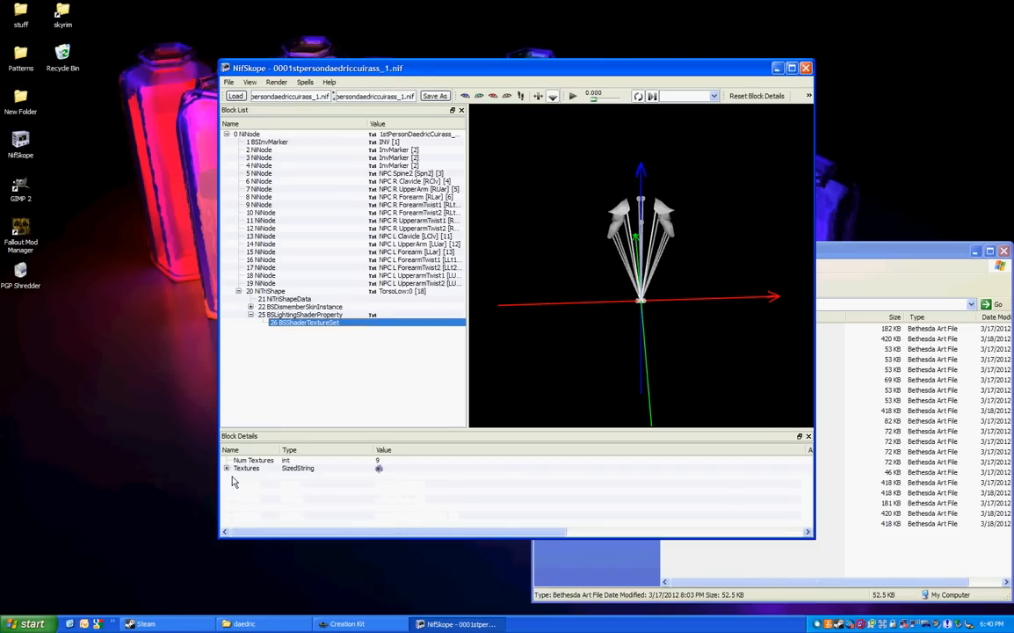
{"action": "left_click", "coordinate": [227, 467]}
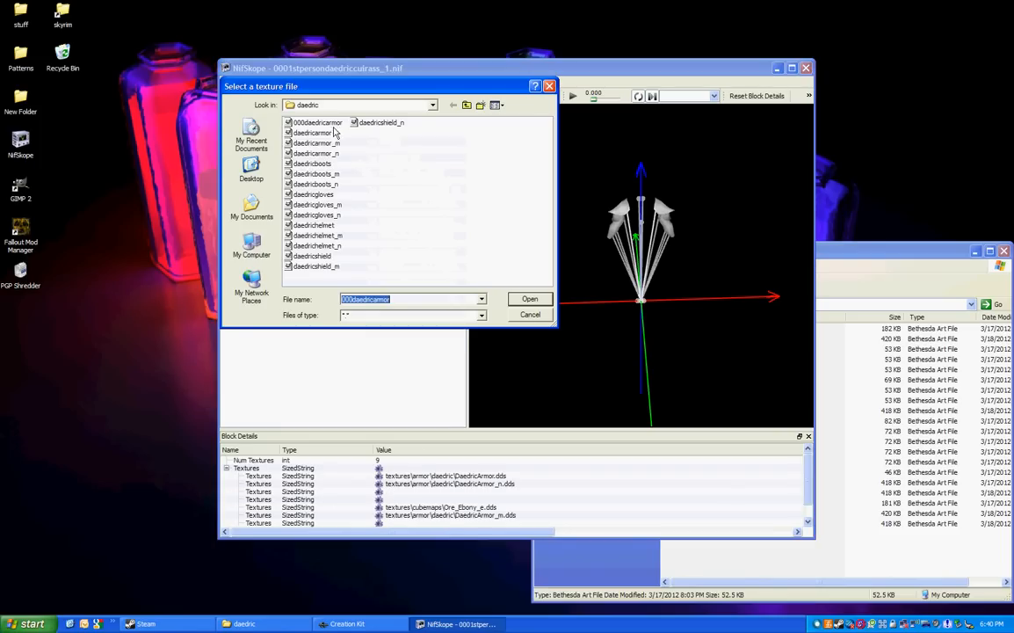
{"action": "left_click", "coordinate": [529, 299]}
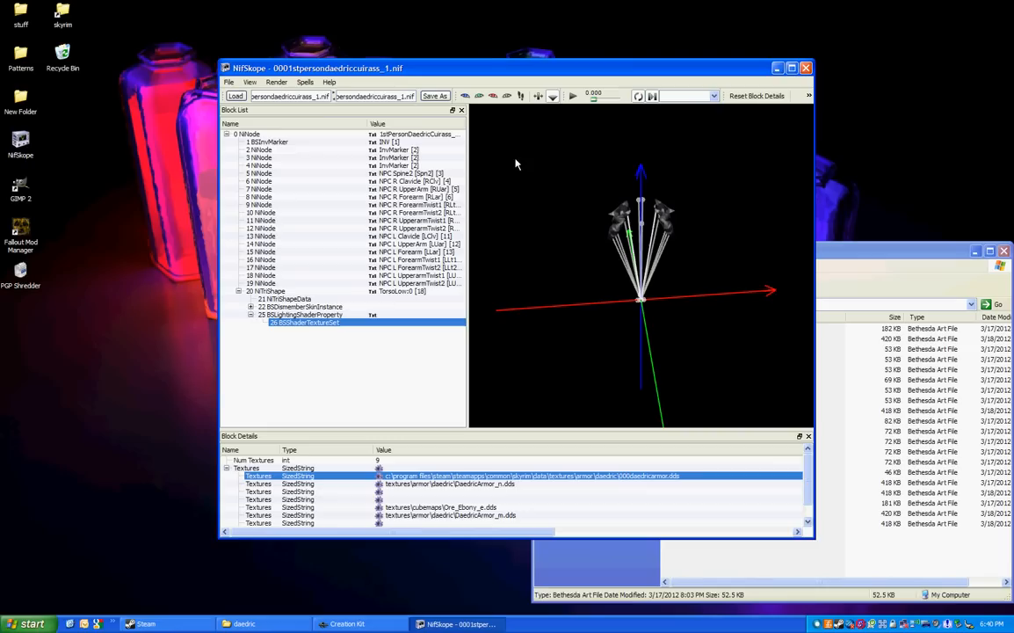
{"action": "mouse_move", "coordinate": [276, 81]}
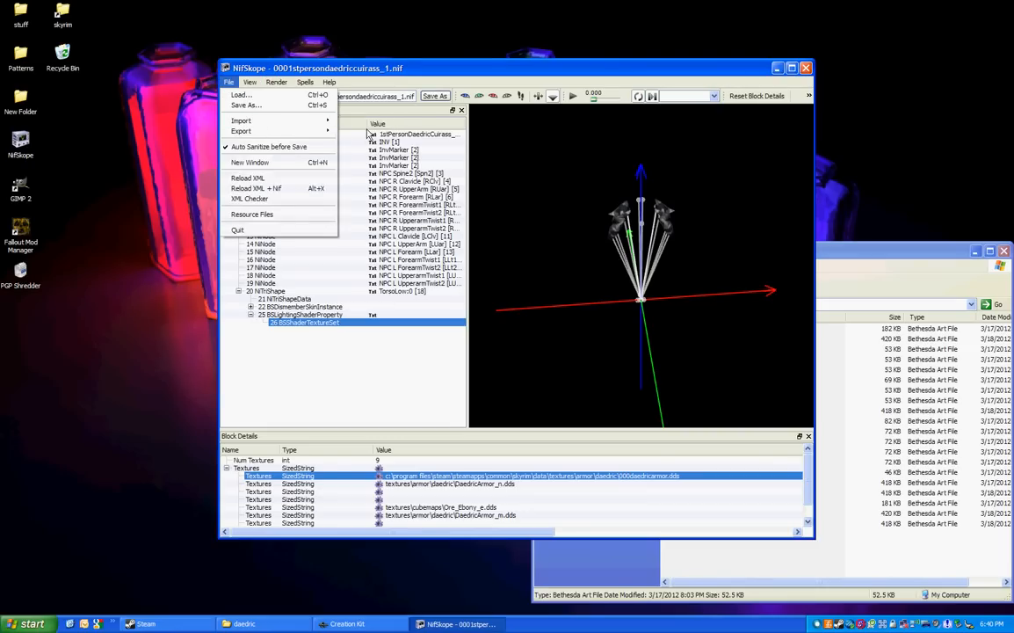
{"action": "left_click", "coordinate": [246, 105]}
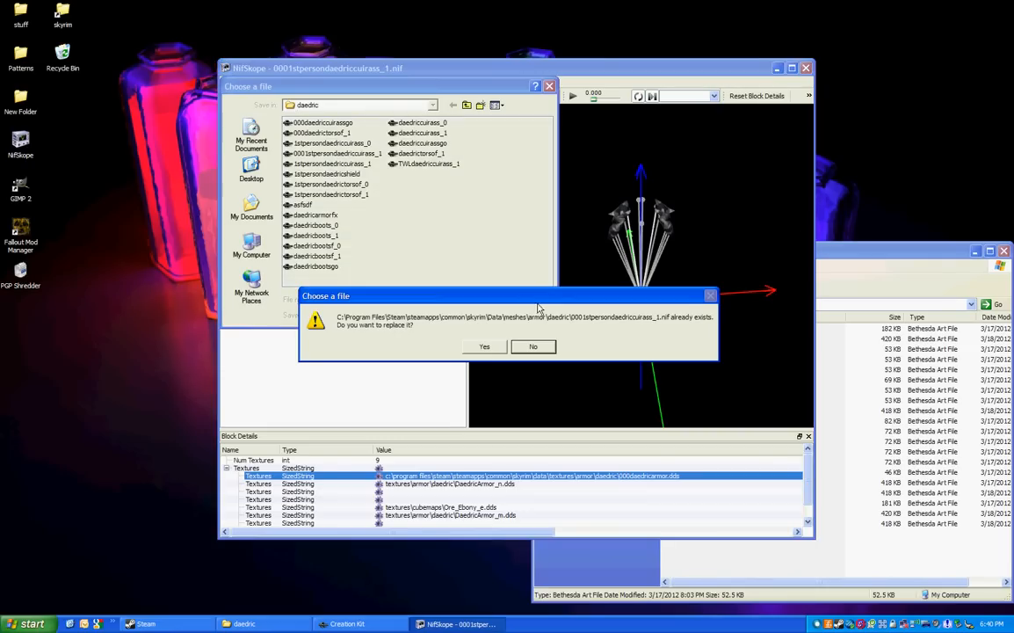
{"action": "left_click", "coordinate": [485, 346]}
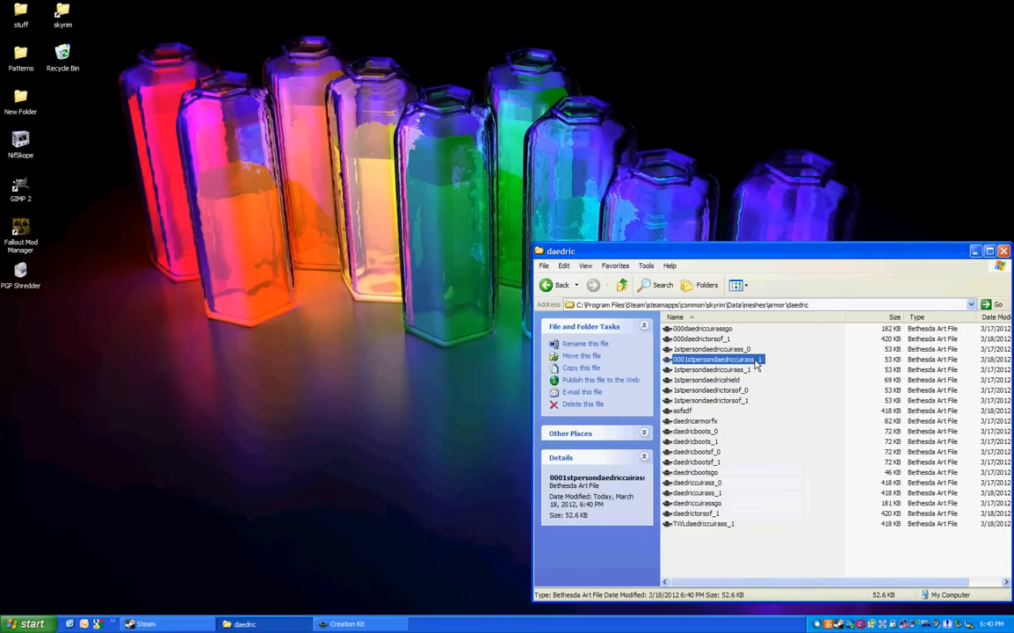
{"action": "mouse_move", "coordinate": [722, 513]}
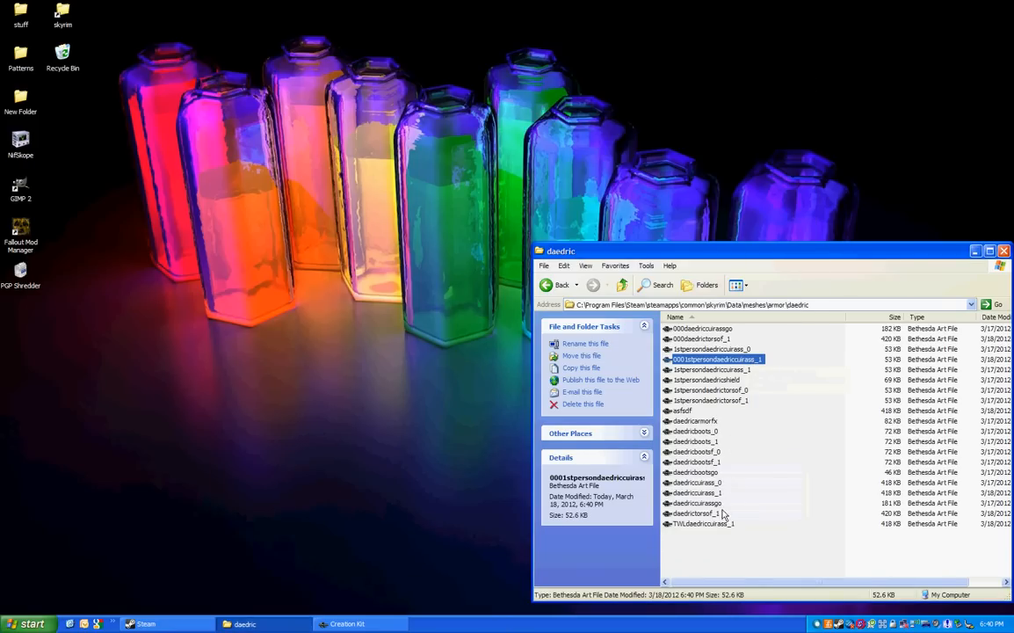
{"action": "left_click", "coordinate": [703, 524]}
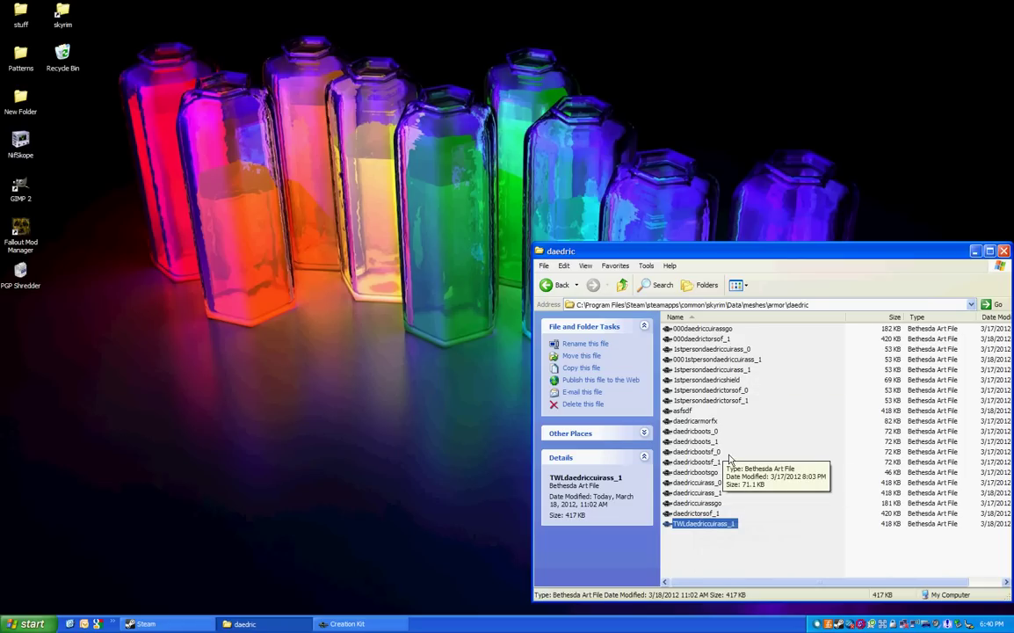
{"action": "mouse_move", "coordinate": [745, 460]}
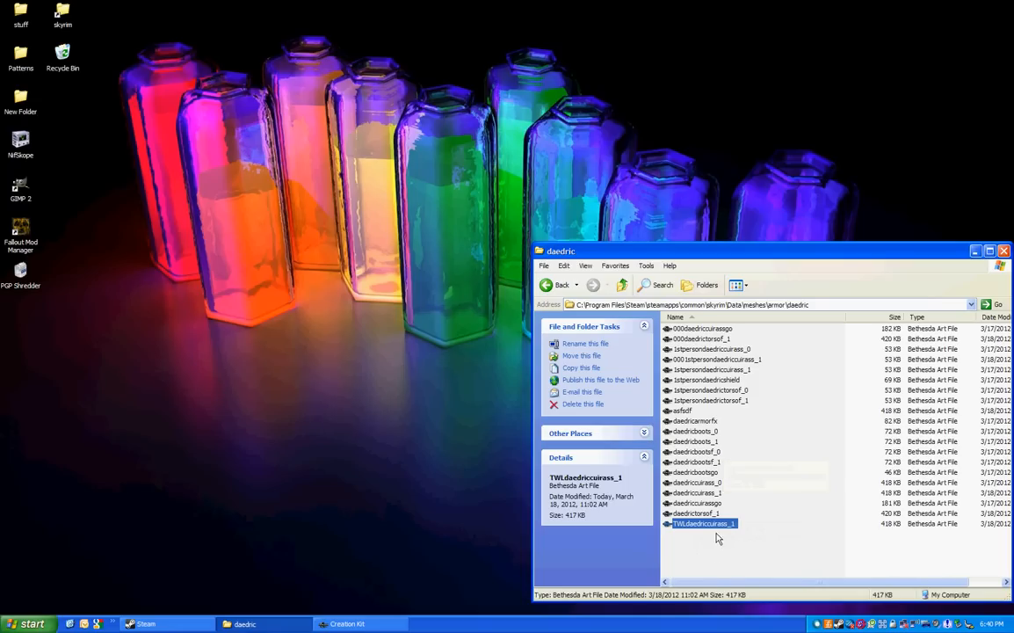
{"action": "double_click", "coordinate": [702, 524]}
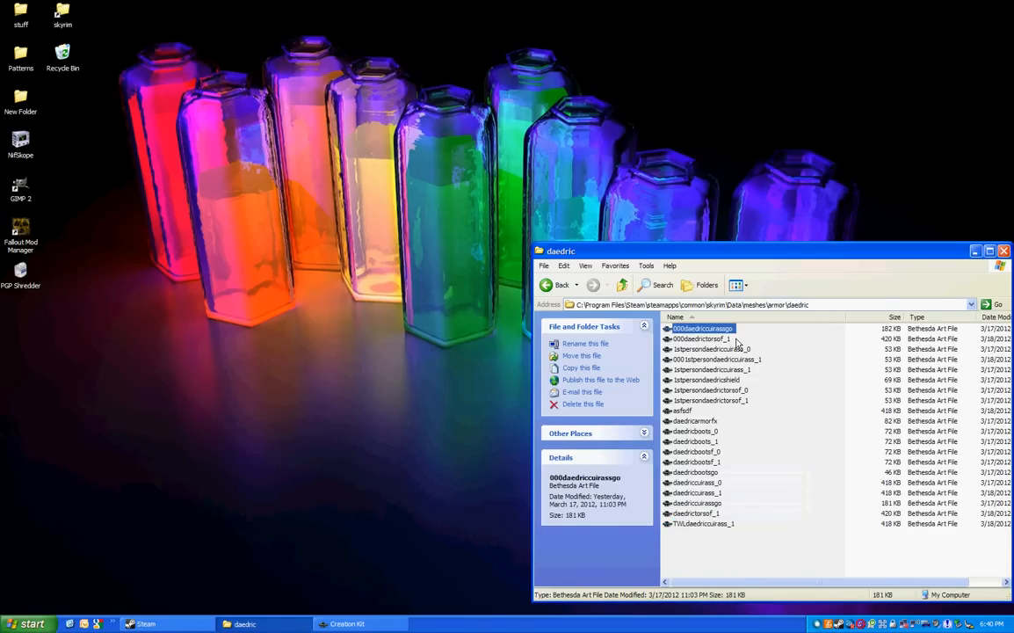
{"action": "left_click", "coordinate": [699, 337]}
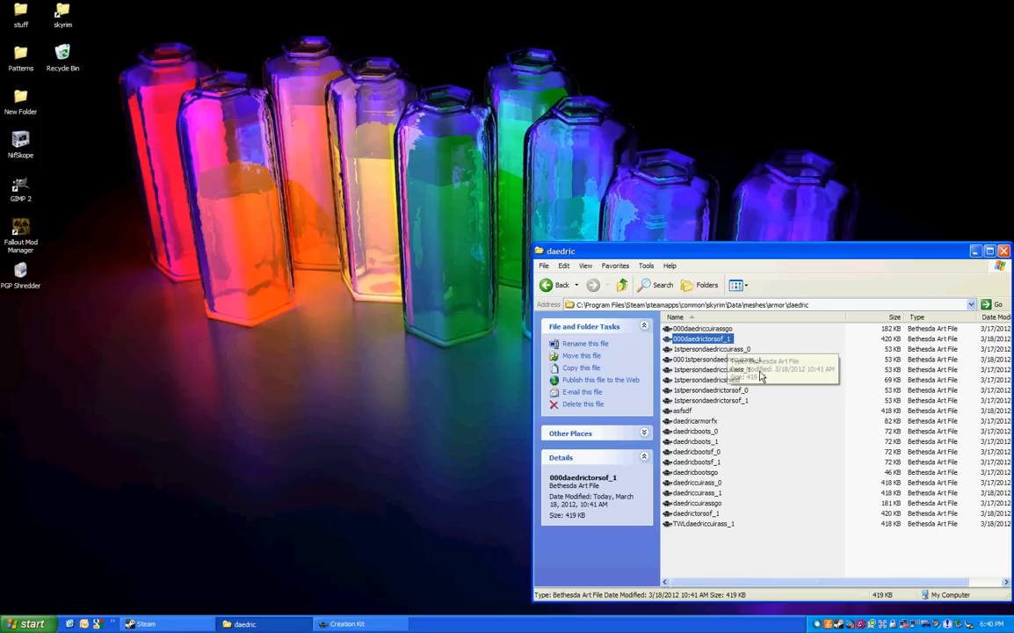
{"action": "left_click", "coordinate": [717, 359]}
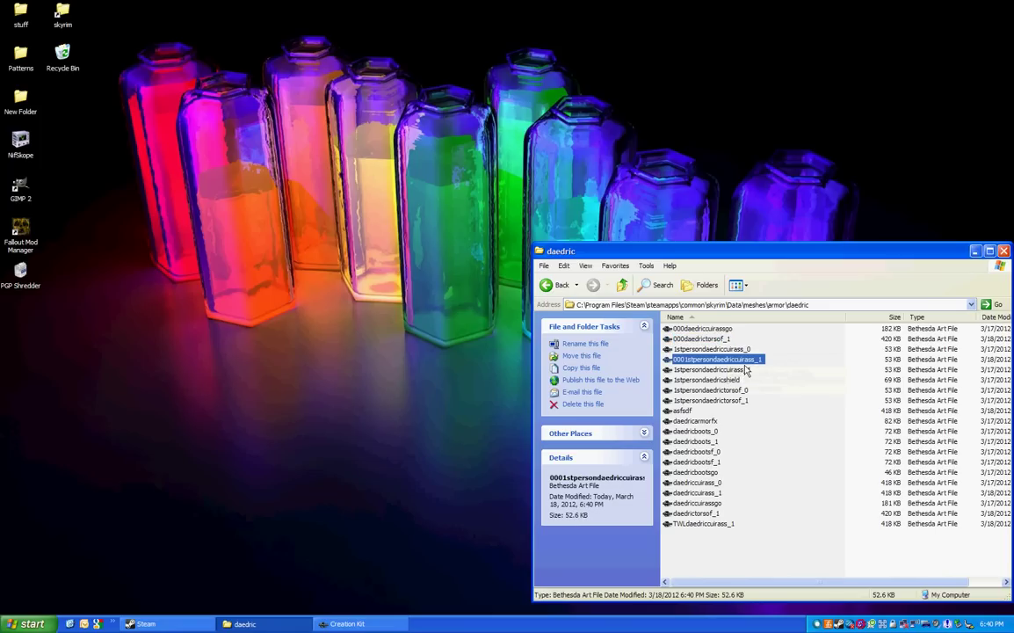
{"action": "left_click", "coordinate": [703, 524]}
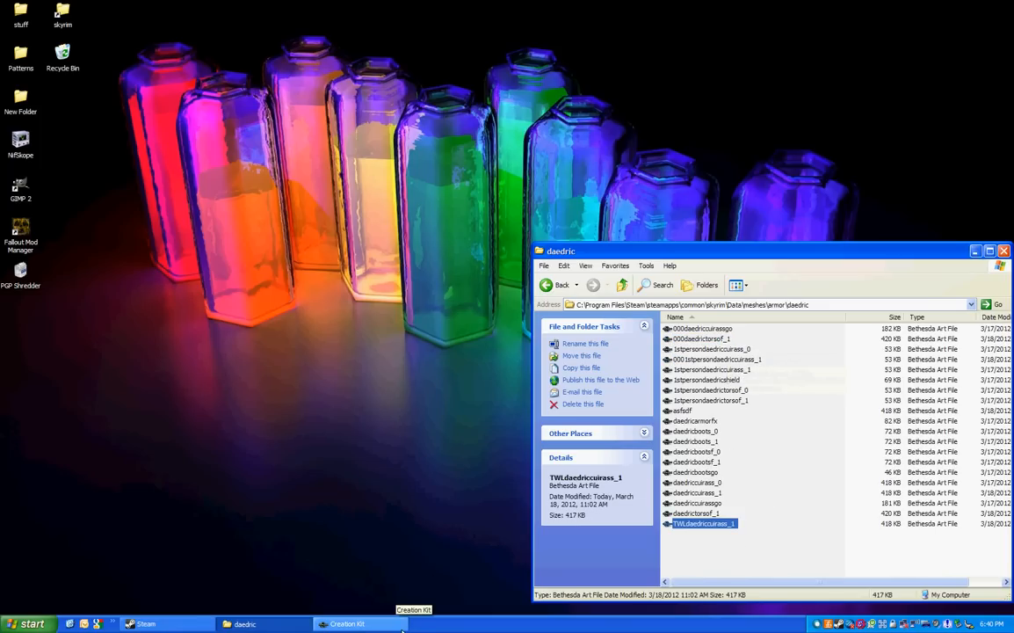
Duplicate the Daedric cuirass armor record and rename it ArmorDaedricCuirass01, confirming the rename
{"action": "left_click", "coordinate": [346, 622]}
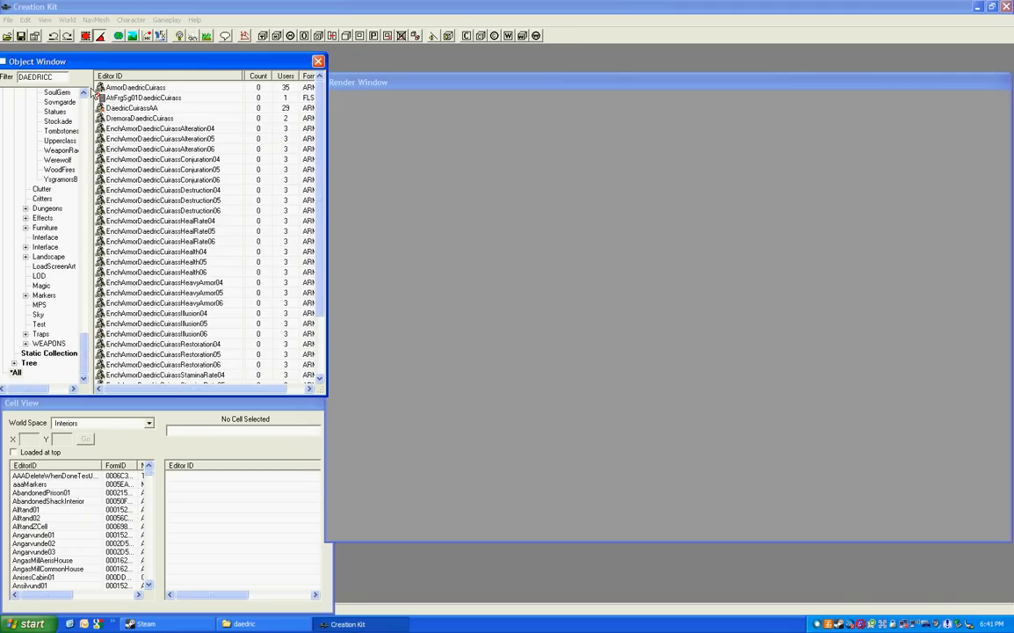
{"action": "mouse_move", "coordinate": [175, 124]}
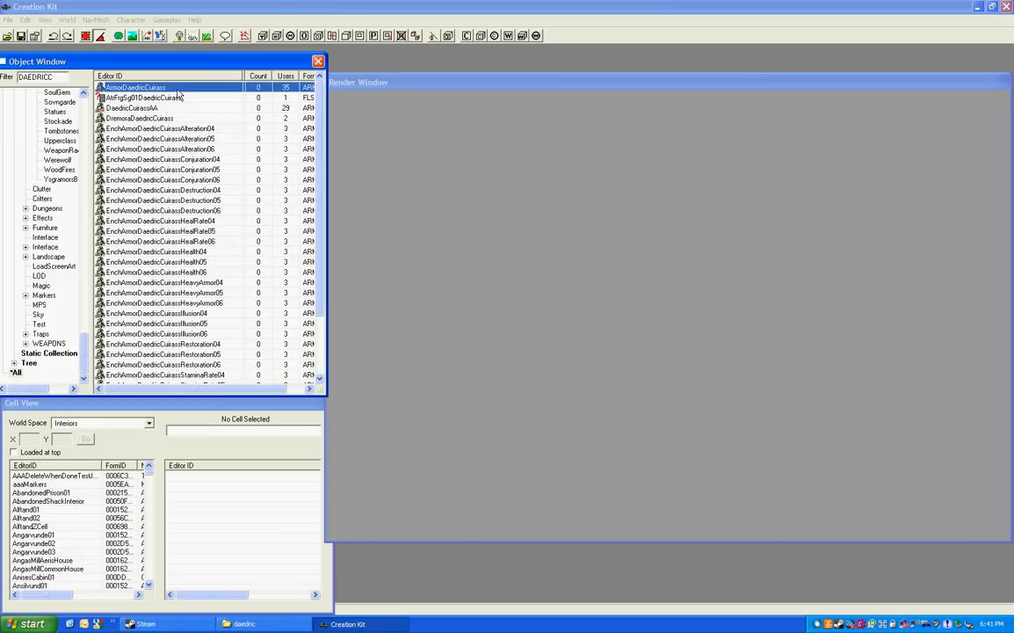
{"action": "mouse_move", "coordinate": [188, 98]}
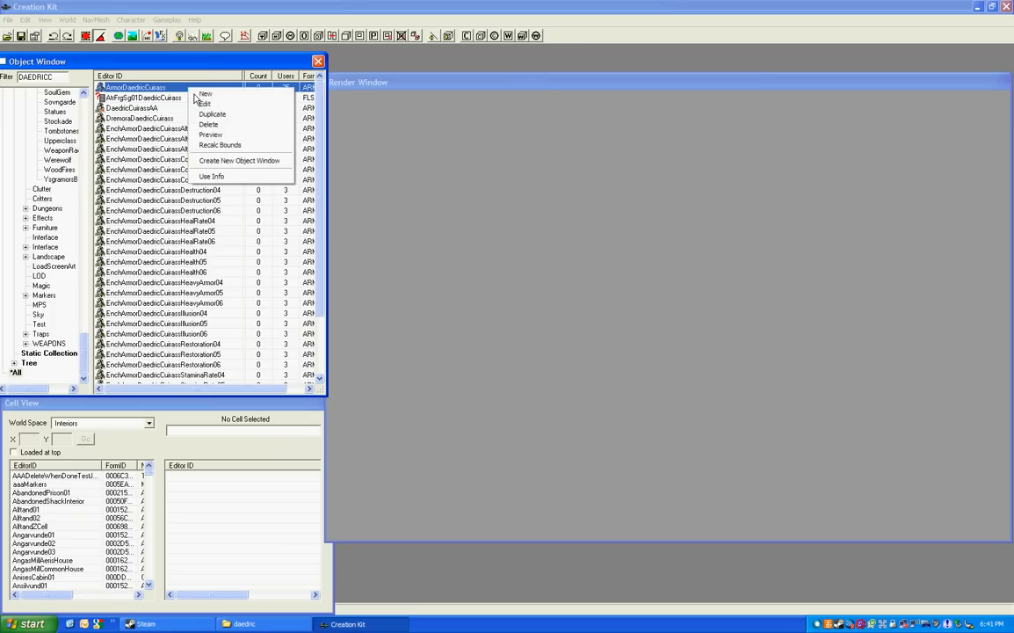
{"action": "left_click", "coordinate": [208, 123]}
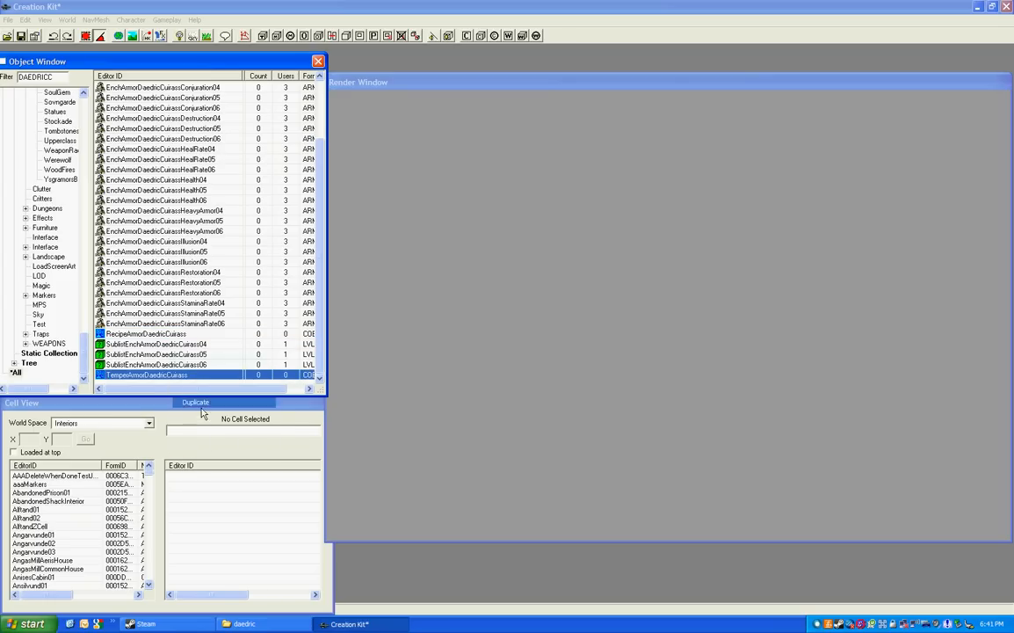
{"action": "left_click", "coordinate": [30, 362]}
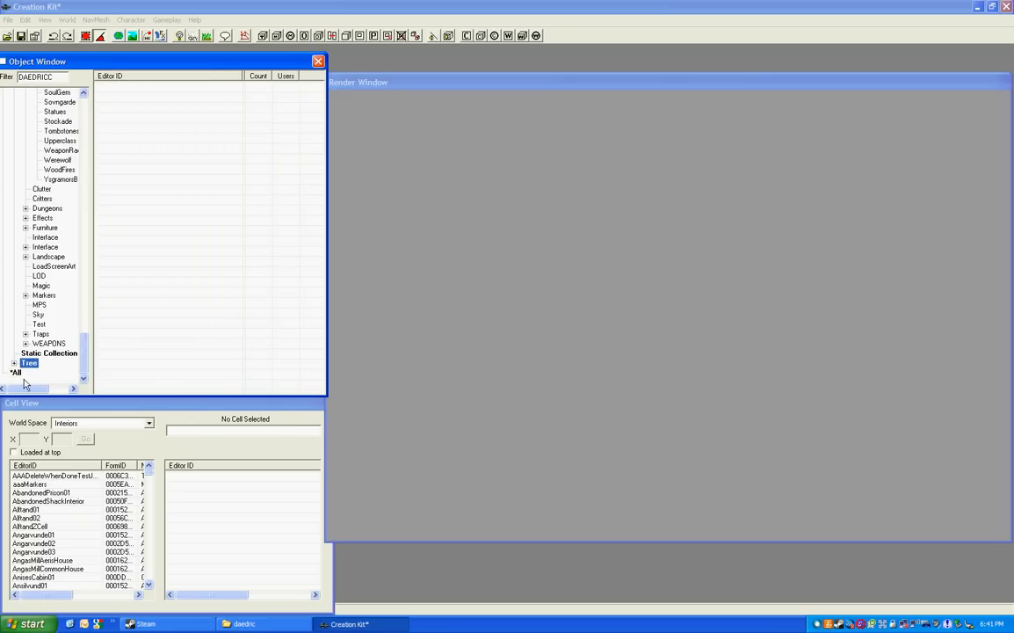
{"action": "left_click", "coordinate": [16, 372]}
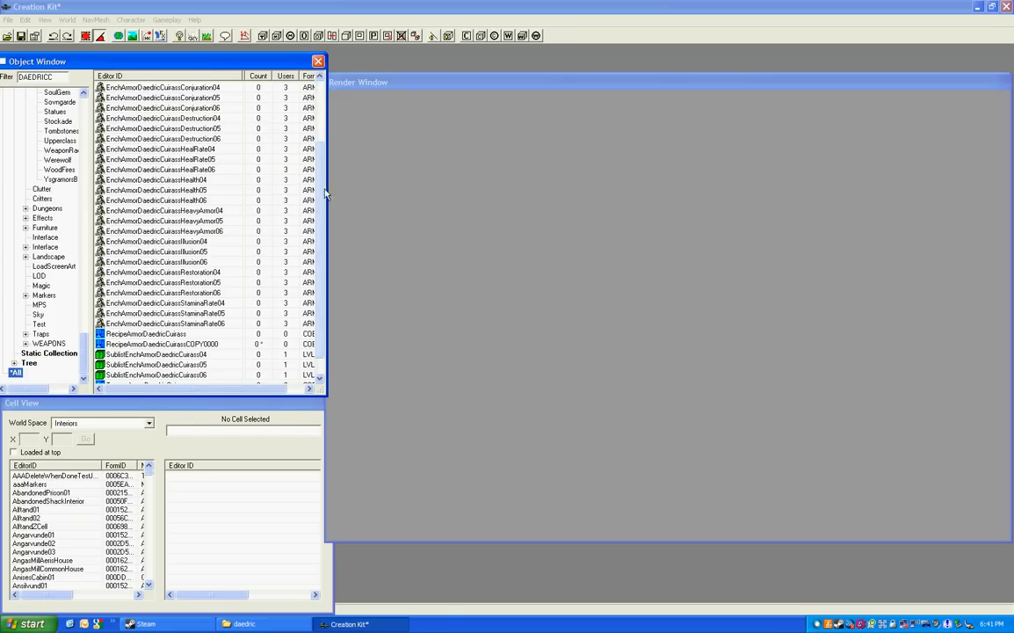
{"action": "scroll", "scroll_direction": "up", "scroll_amount": 3}
{"action": "type", "text": "ArmorDaedricCuirass01"}
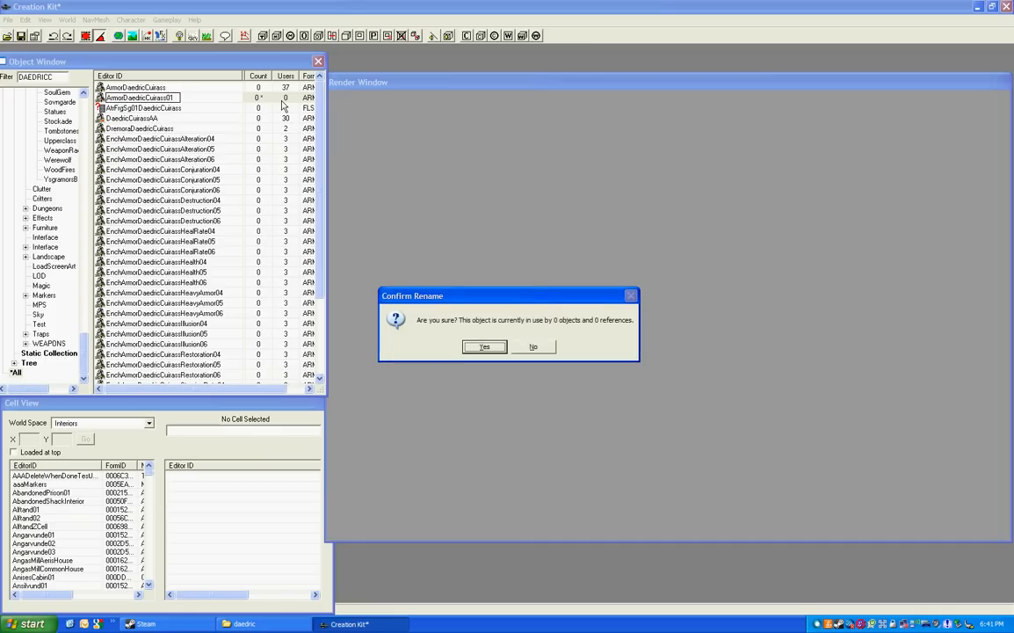
{"action": "left_click", "coordinate": [485, 346]}
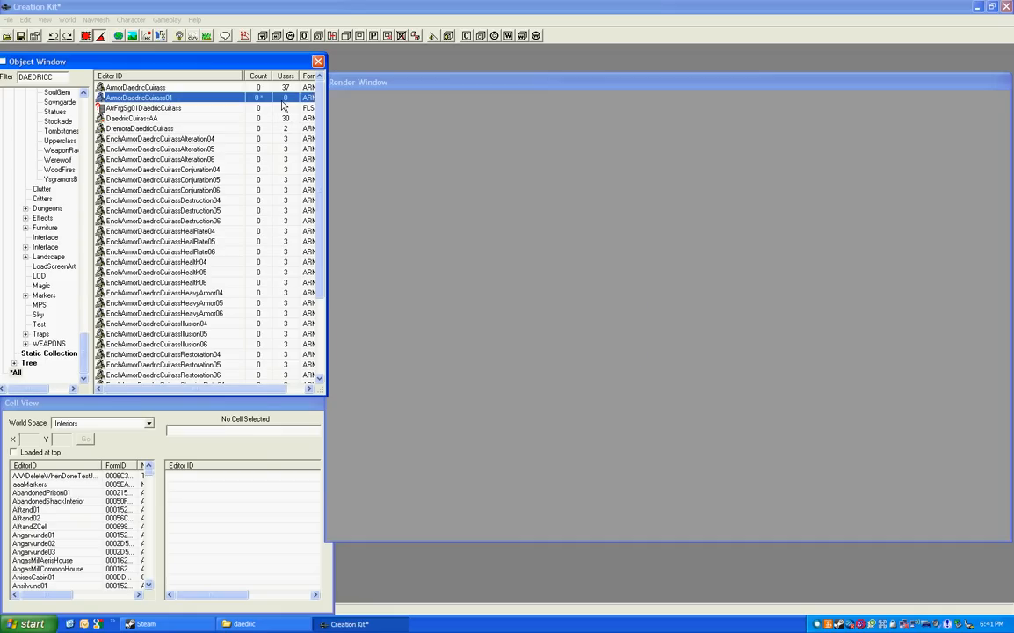
Set ArmorDaedricCuirass01's male world model to the new cuirass mesh from meshes\armor\daedric
{"action": "double_click", "coordinate": [138, 99]}
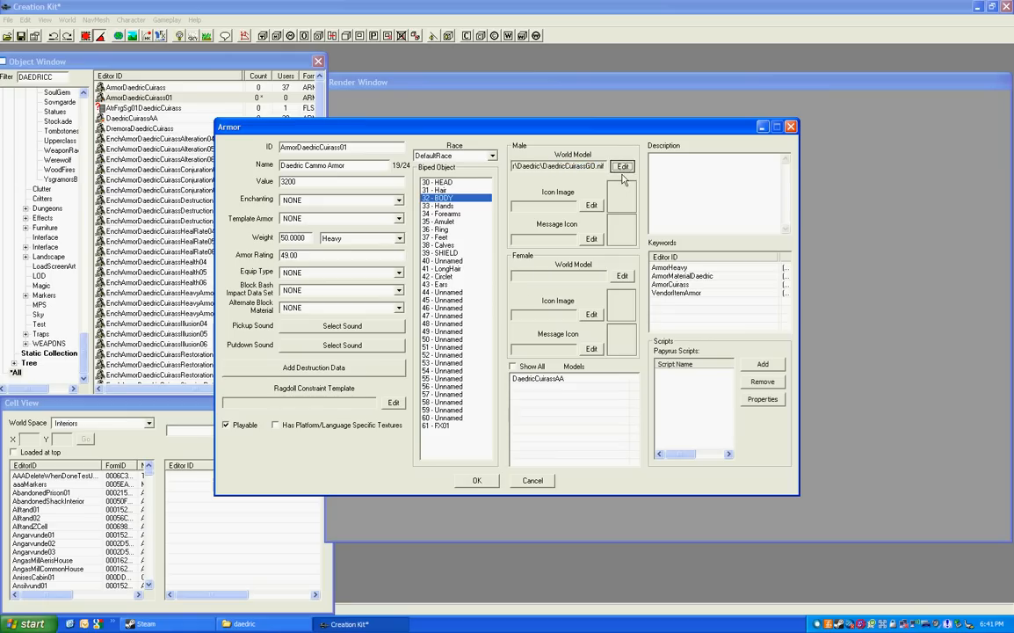
{"action": "left_click", "coordinate": [622, 165]}
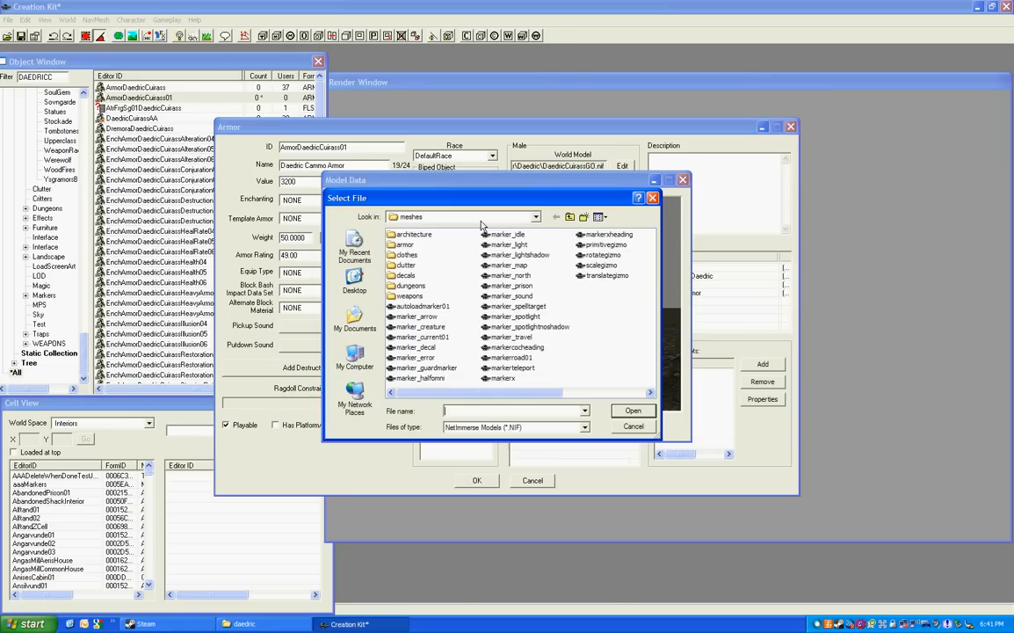
{"action": "double_click", "coordinate": [406, 244]}
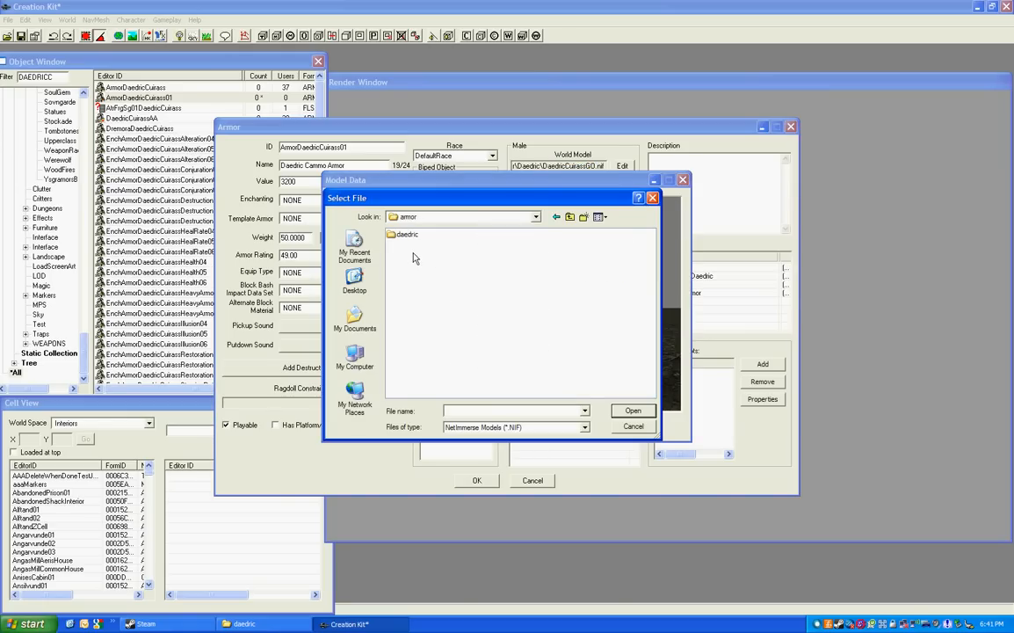
{"action": "double_click", "coordinate": [408, 236]}
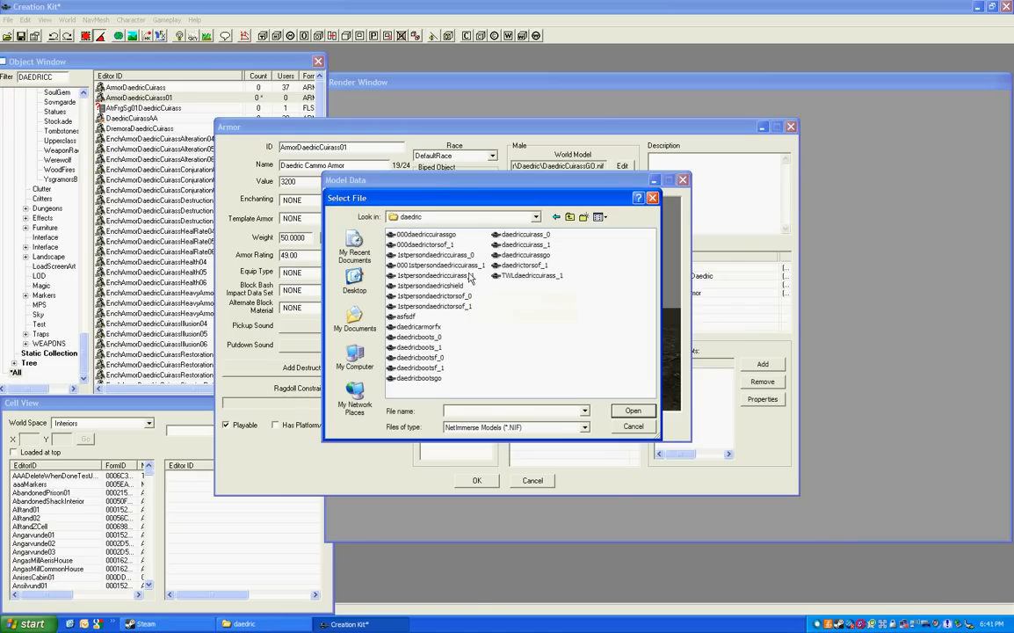
{"action": "mouse_move", "coordinate": [466, 277]}
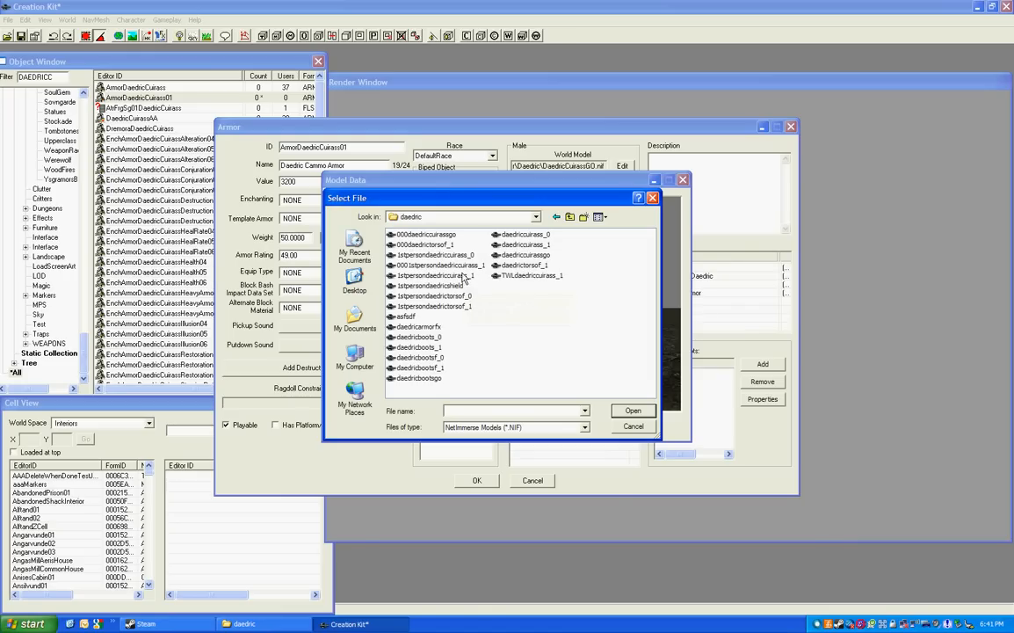
{"action": "left_click", "coordinate": [633, 427]}
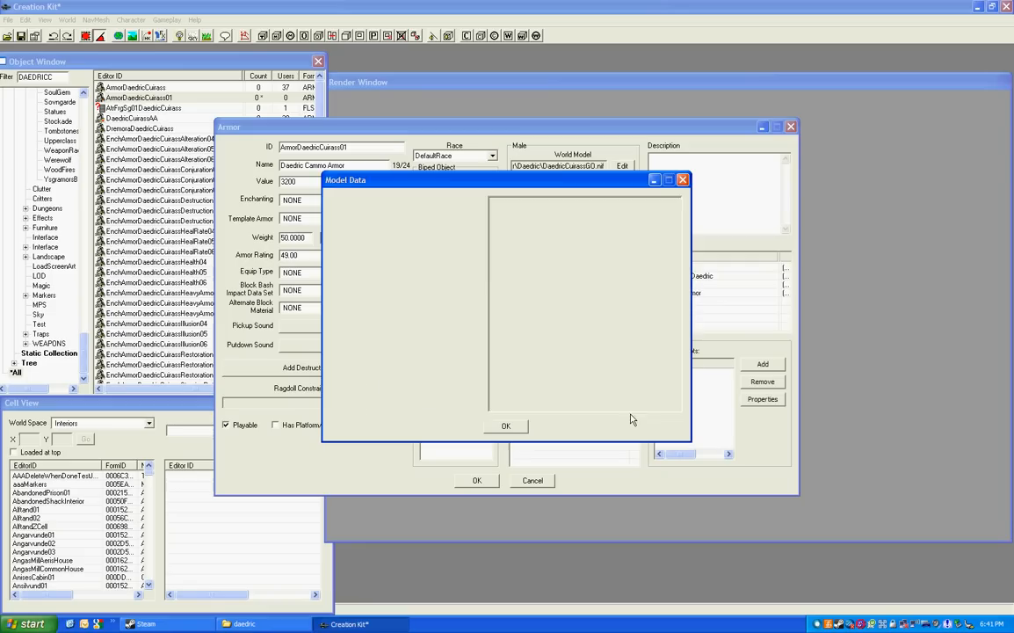
{"action": "left_click", "coordinate": [506, 425]}
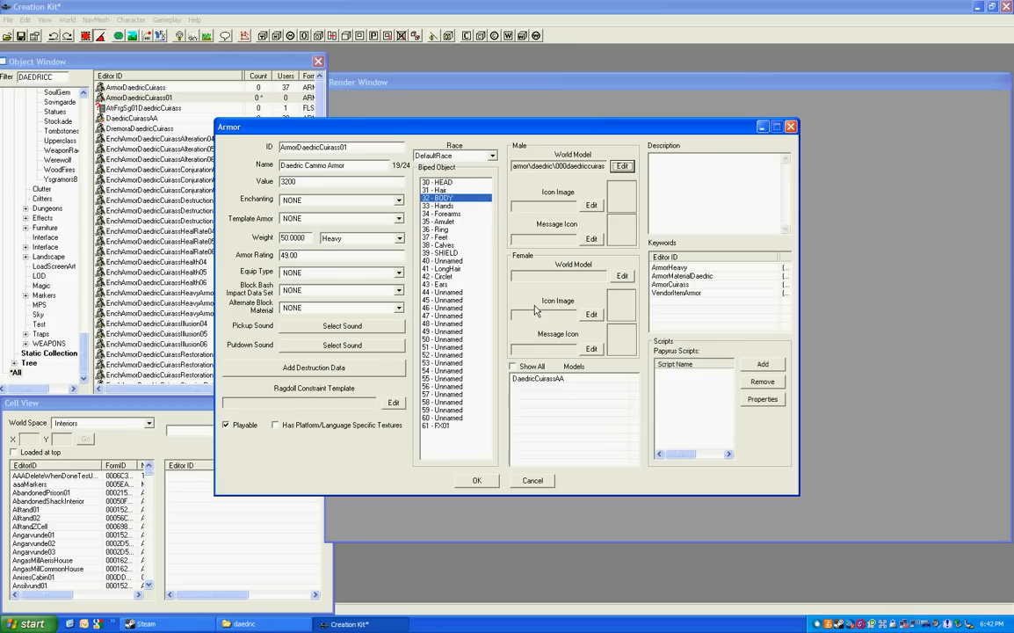
{"action": "mouse_move", "coordinate": [580, 390]}
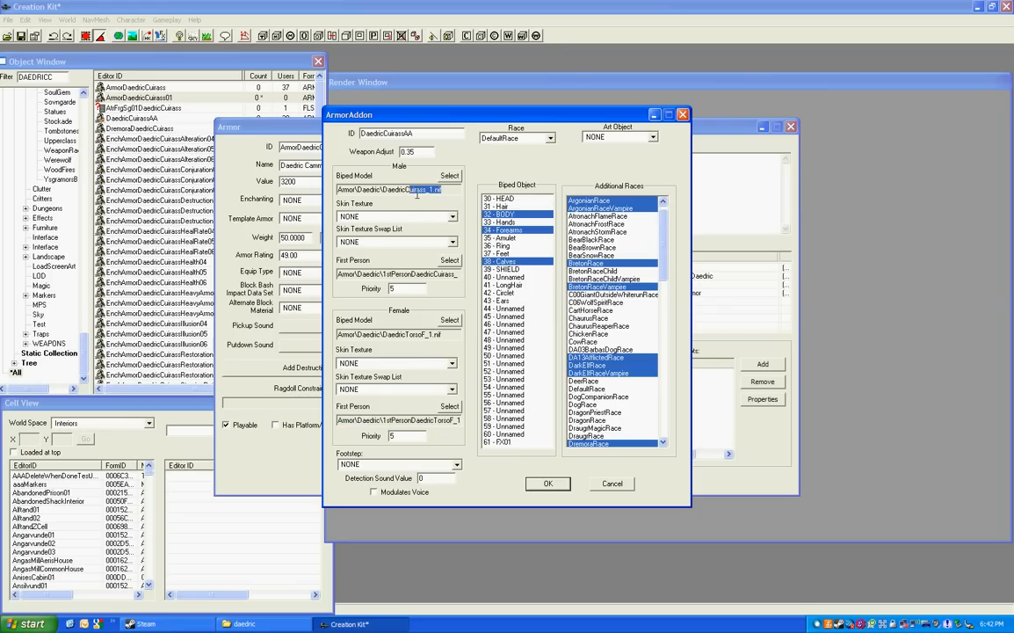
Set the addon's male biped model to the TWUdaedriccuirass_1 mesh
{"action": "left_click", "coordinate": [450, 176]}
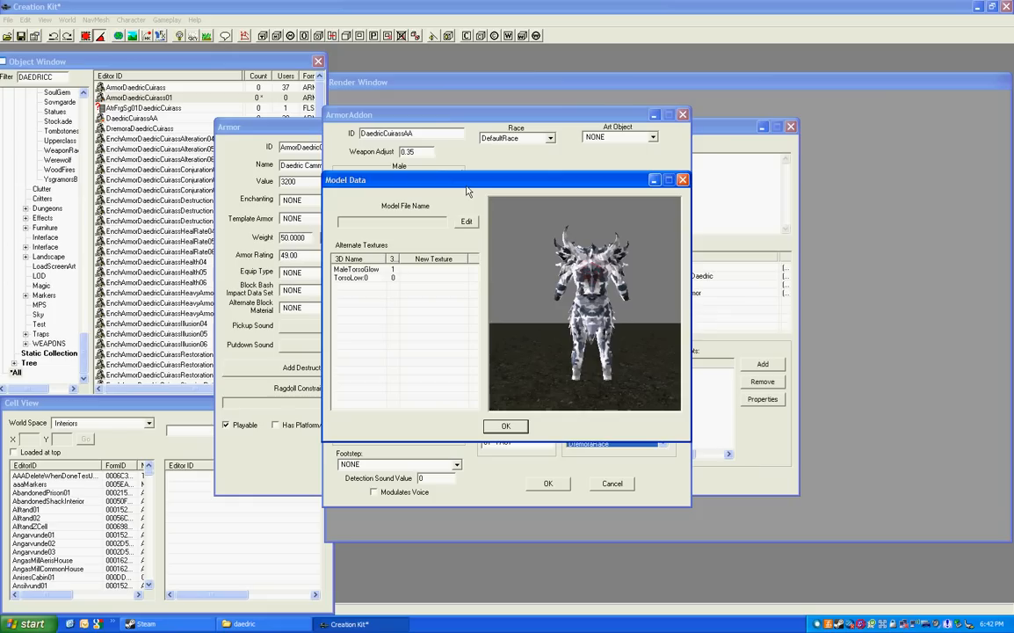
{"action": "left_click", "coordinate": [465, 222]}
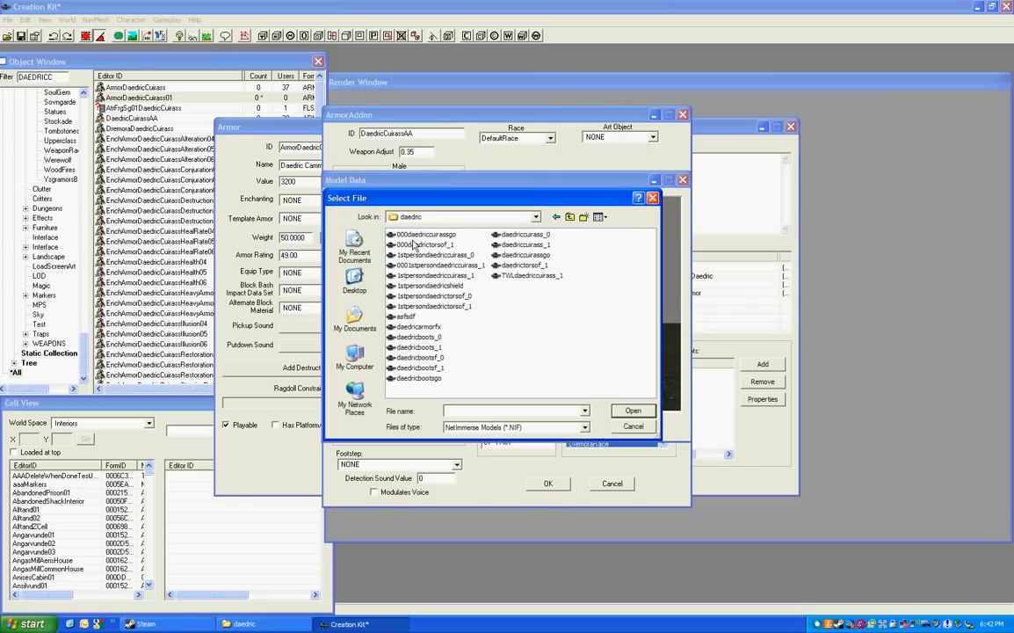
{"action": "mouse_move", "coordinate": [548, 288]}
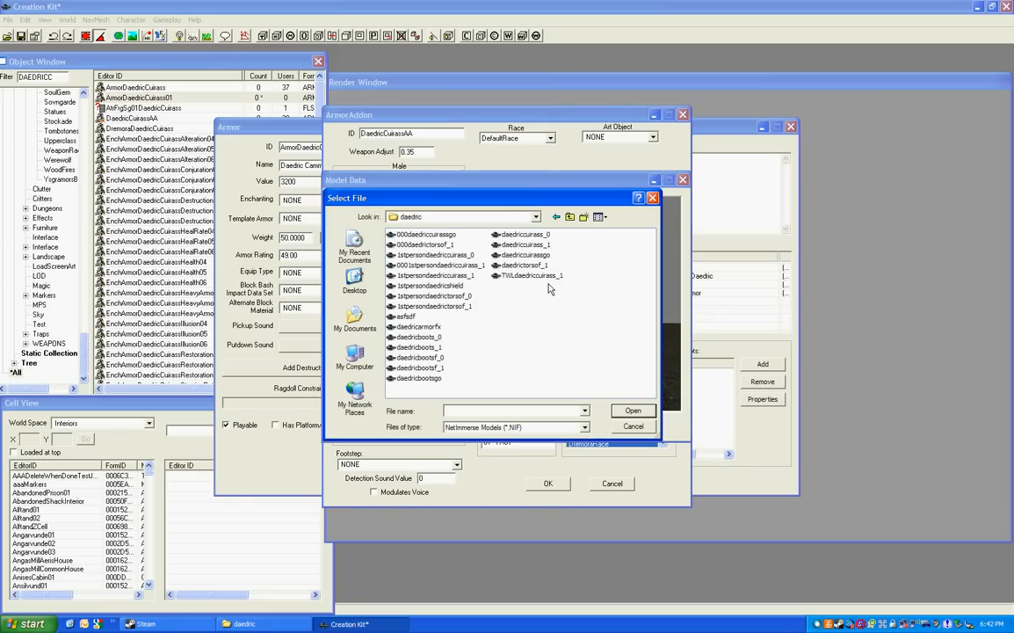
{"action": "left_click", "coordinate": [530, 274]}
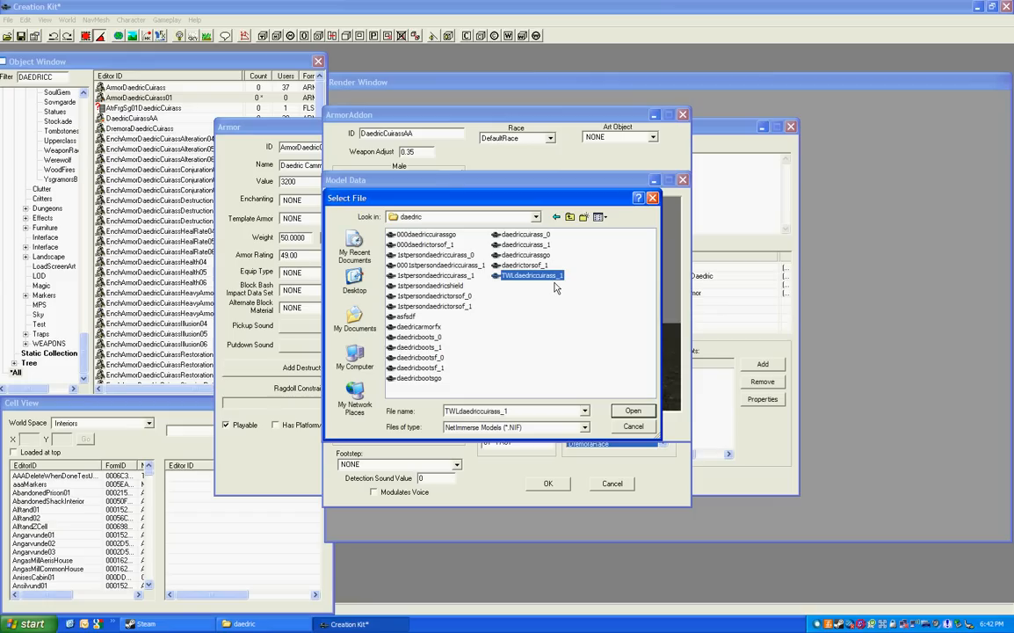
{"action": "left_click", "coordinate": [633, 410]}
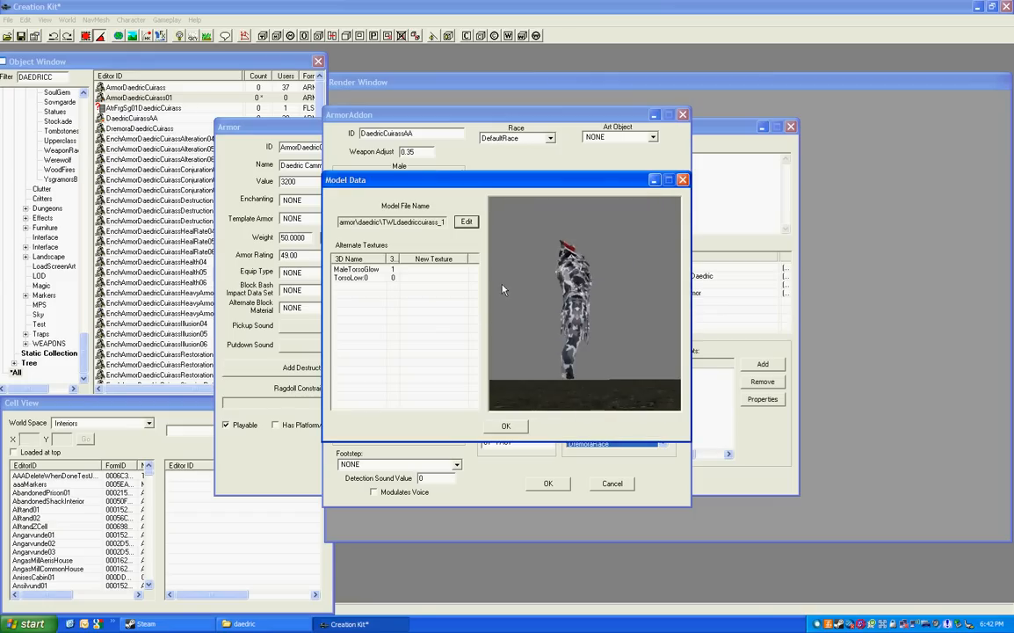
{"action": "left_click", "coordinate": [506, 427]}
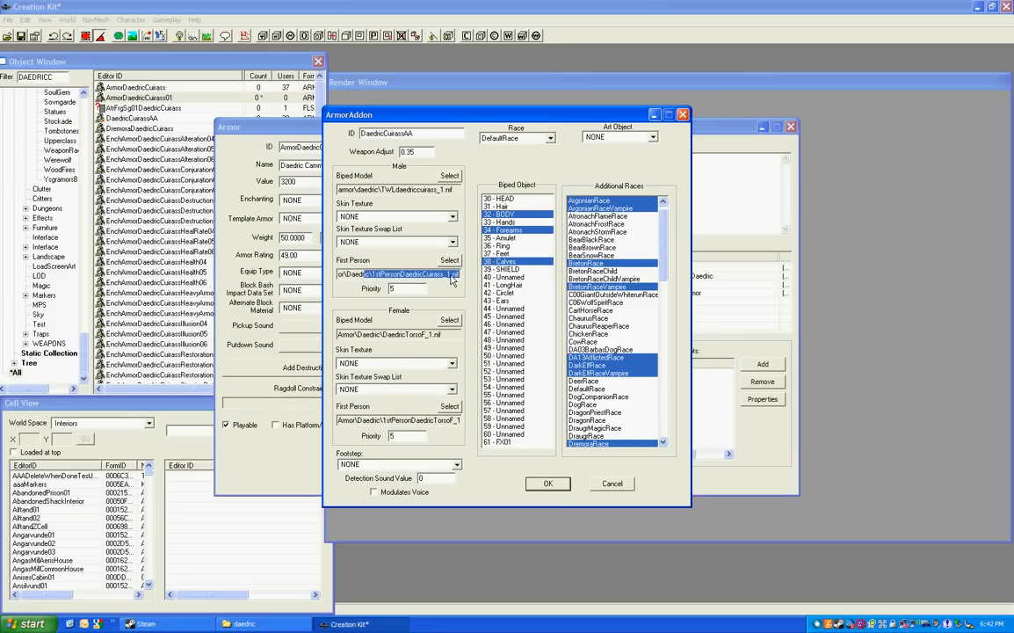
Set the male and female first-person models to the 000firstperson daedric cuirass mesh
{"action": "left_click", "coordinate": [450, 260]}
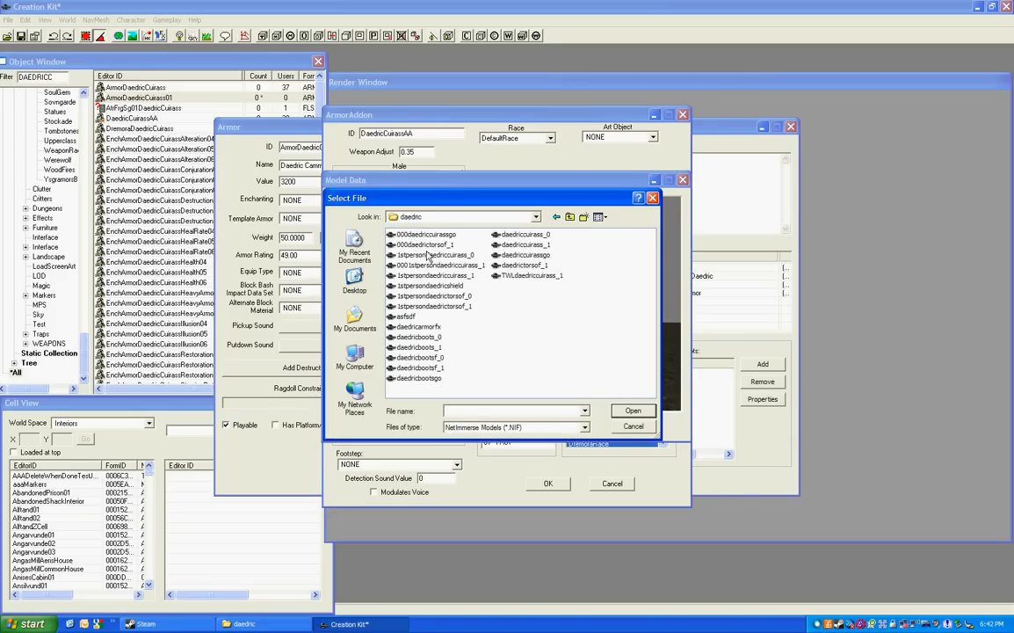
{"action": "left_click", "coordinate": [440, 264]}
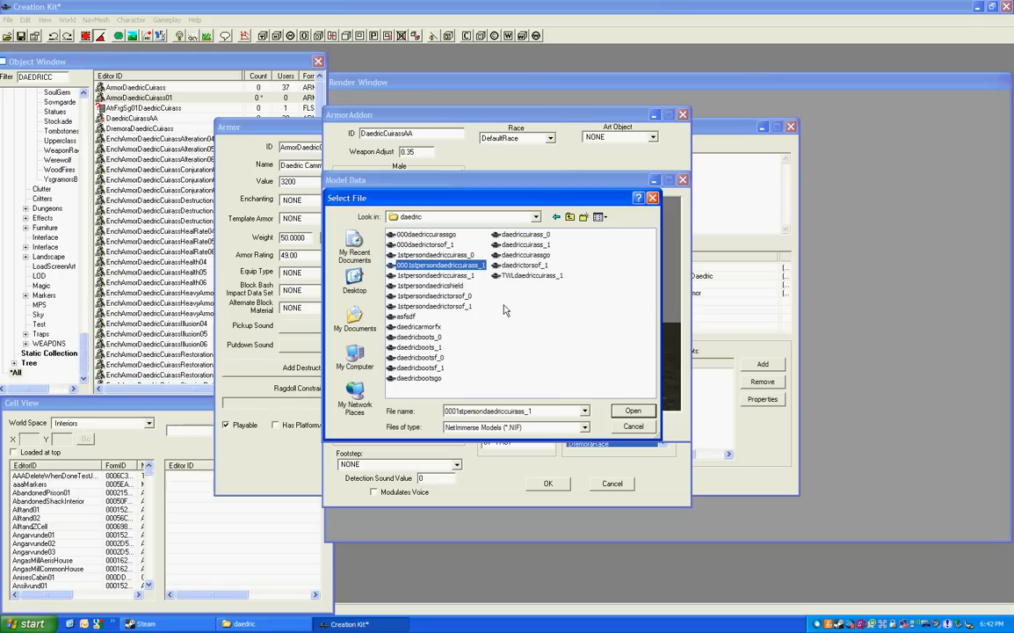
{"action": "left_click", "coordinate": [633, 411]}
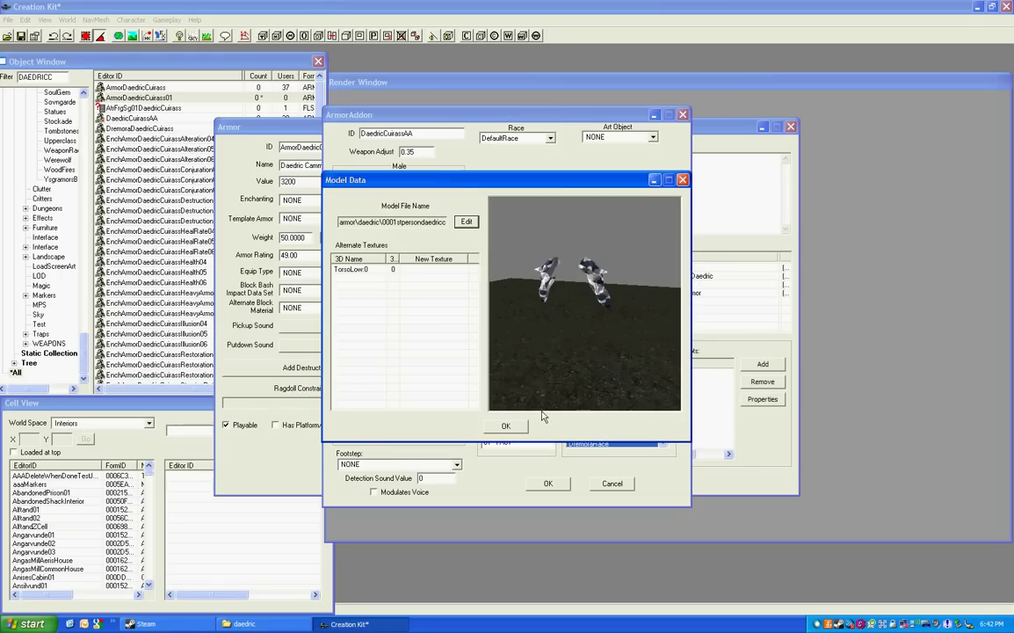
{"action": "left_click", "coordinate": [506, 425]}
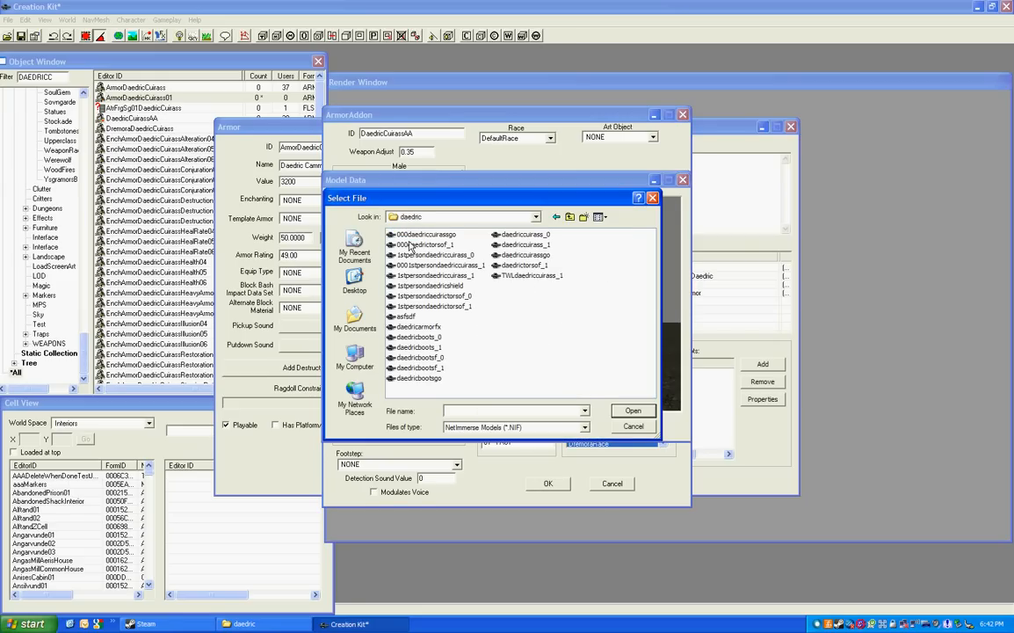
{"action": "mouse_move", "coordinate": [440, 263]}
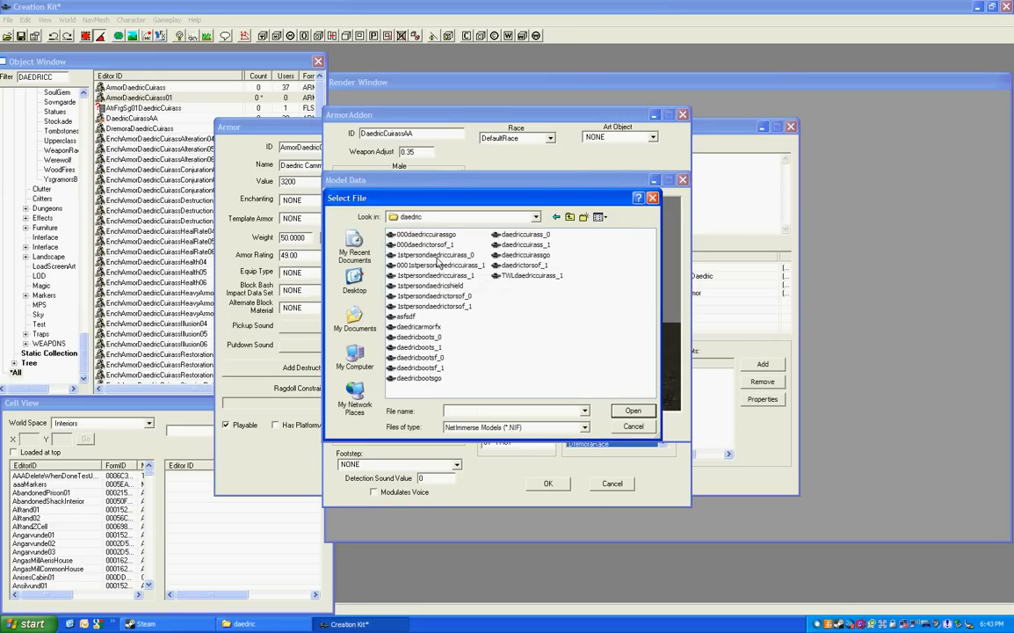
{"action": "left_click", "coordinate": [633, 411]}
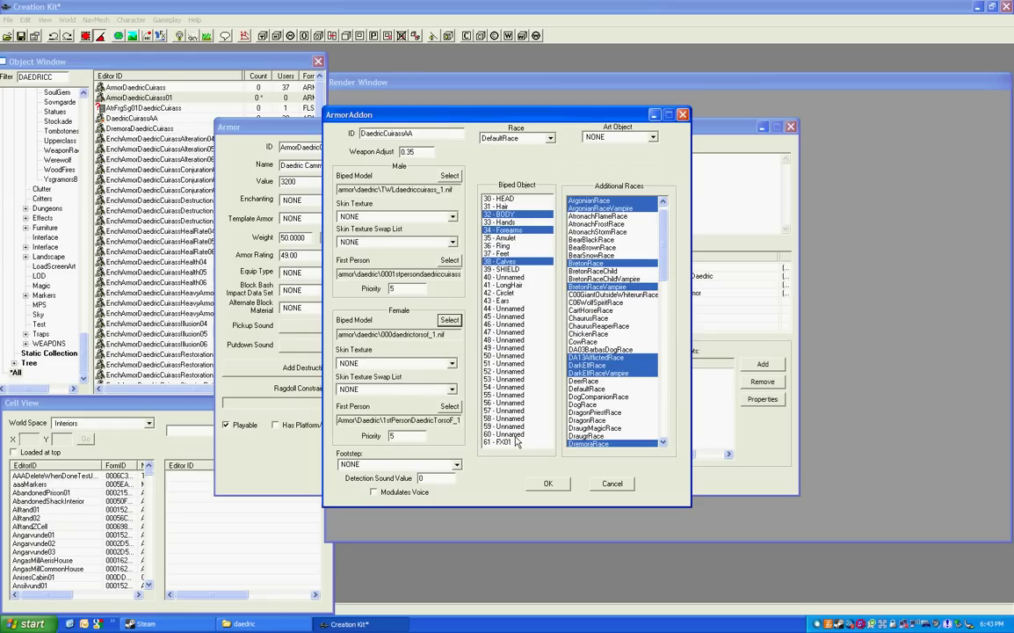
{"action": "mouse_move", "coordinate": [464, 419]}
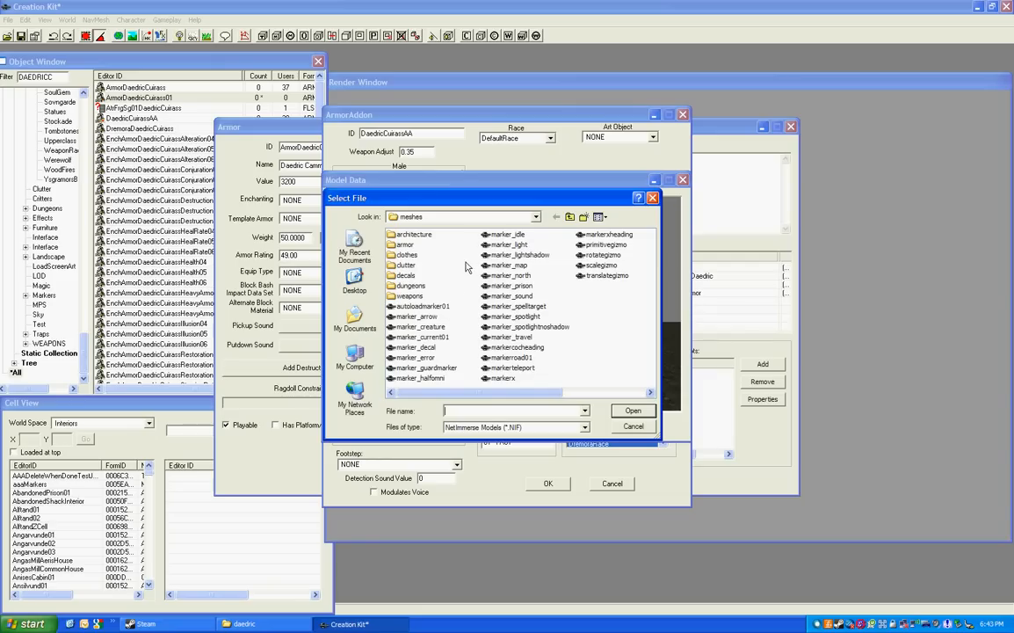
{"action": "mouse_move", "coordinate": [422, 250]}
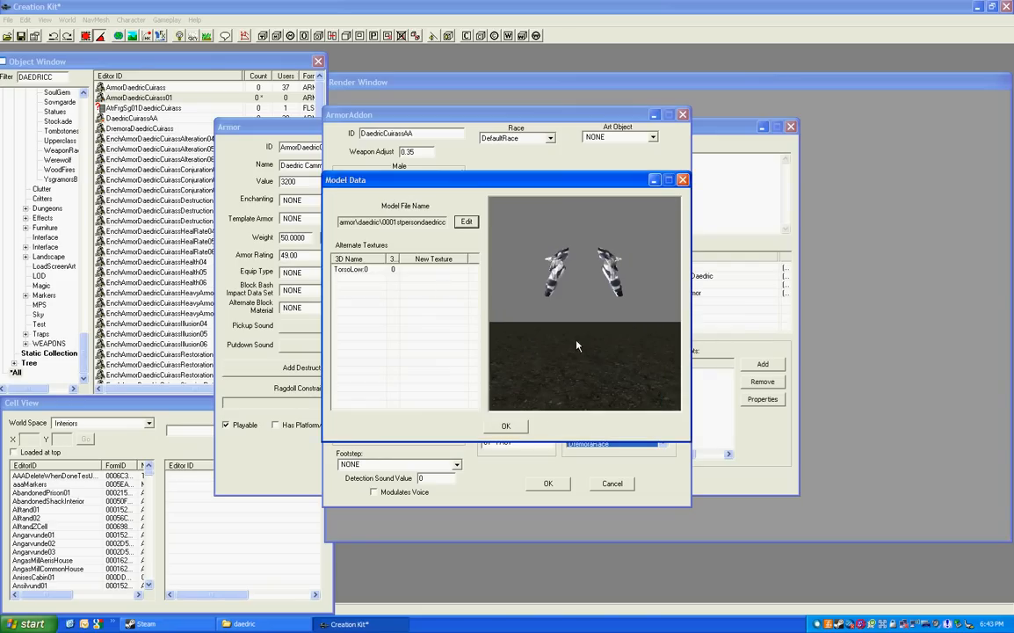
{"action": "left_click", "coordinate": [506, 425]}
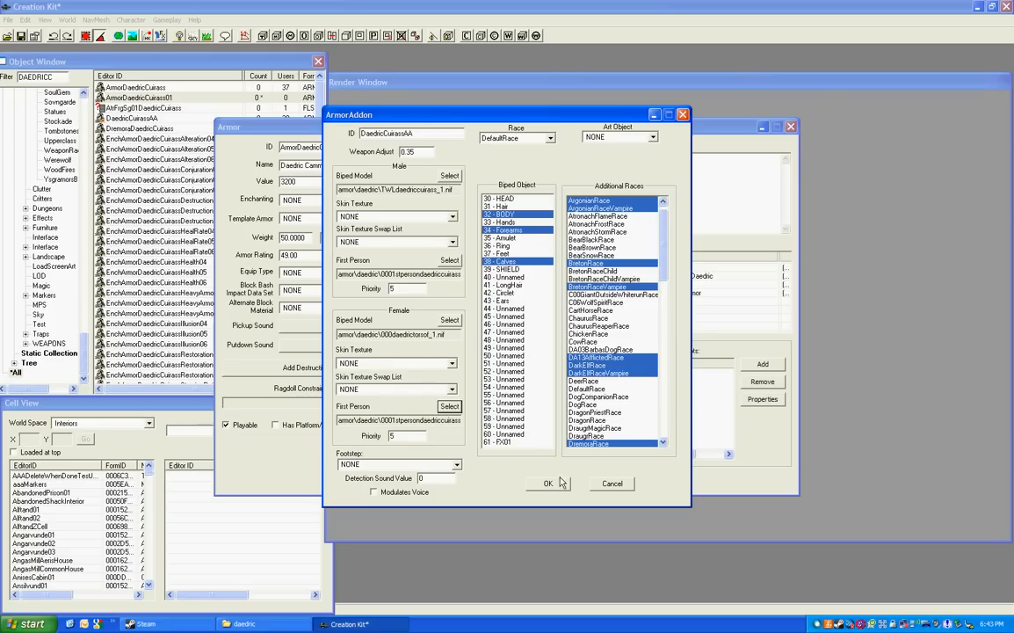
{"action": "mouse_move", "coordinate": [541, 408]}
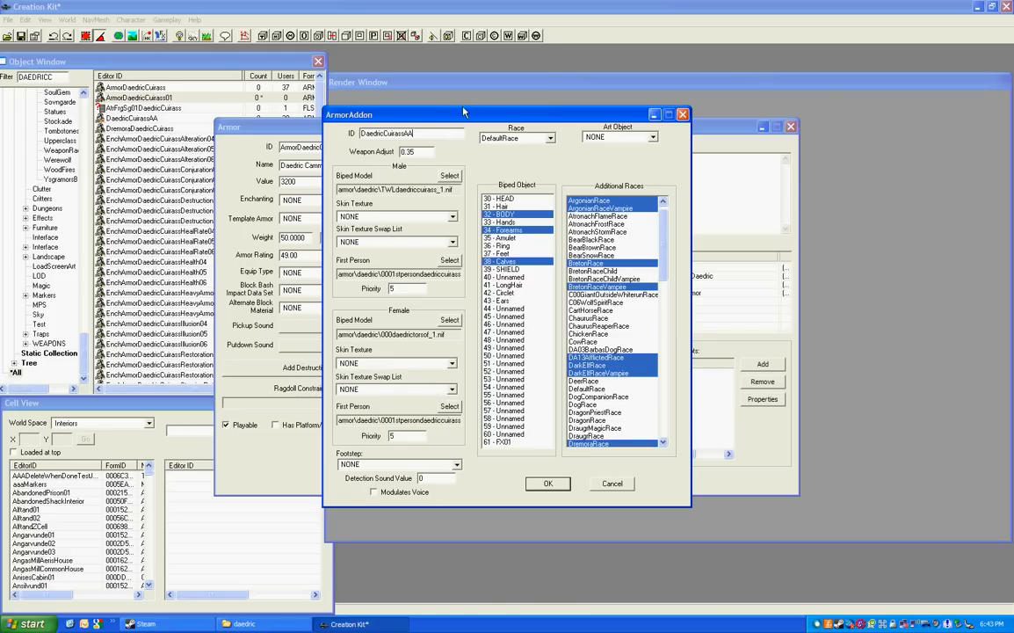
Save the edited addon under the new ID DaedricCuirassAA01 and filter the armor's model list
{"action": "type", "text": "01"}
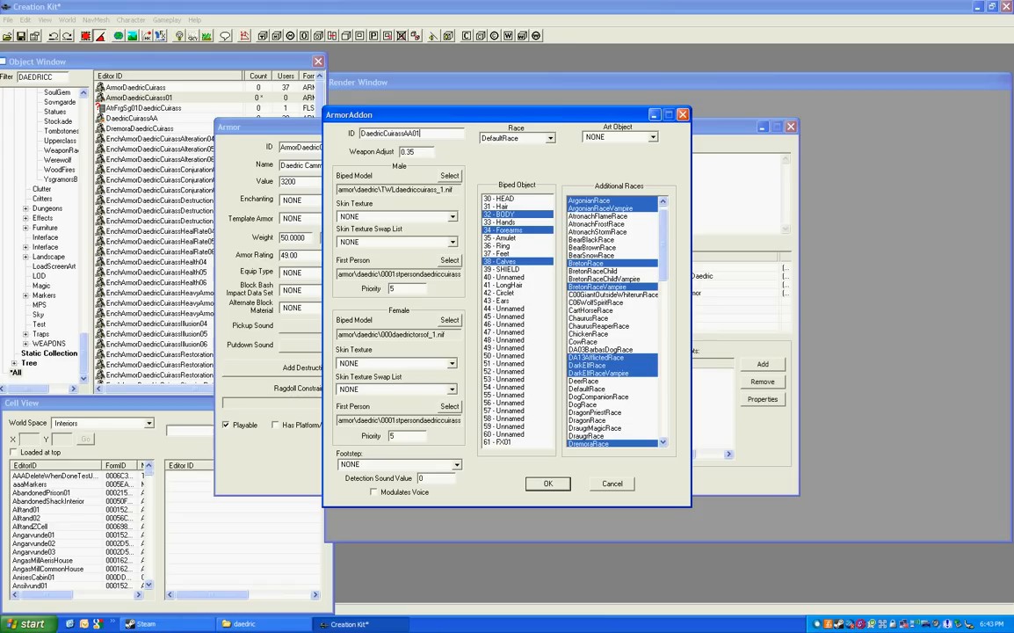
{"action": "left_click", "coordinate": [548, 483]}
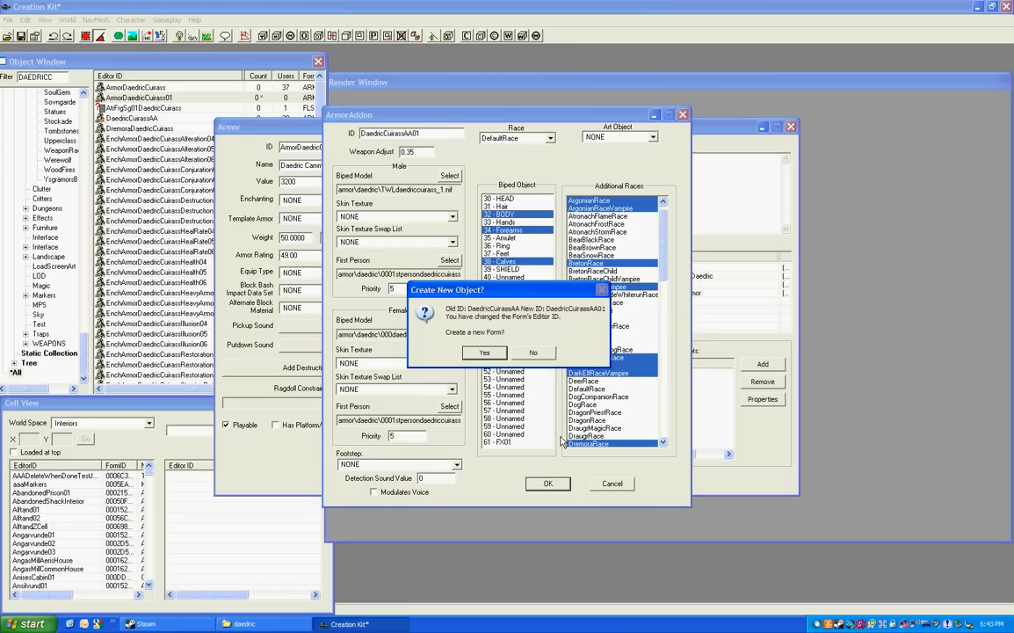
{"action": "mouse_move", "coordinate": [527, 367]}
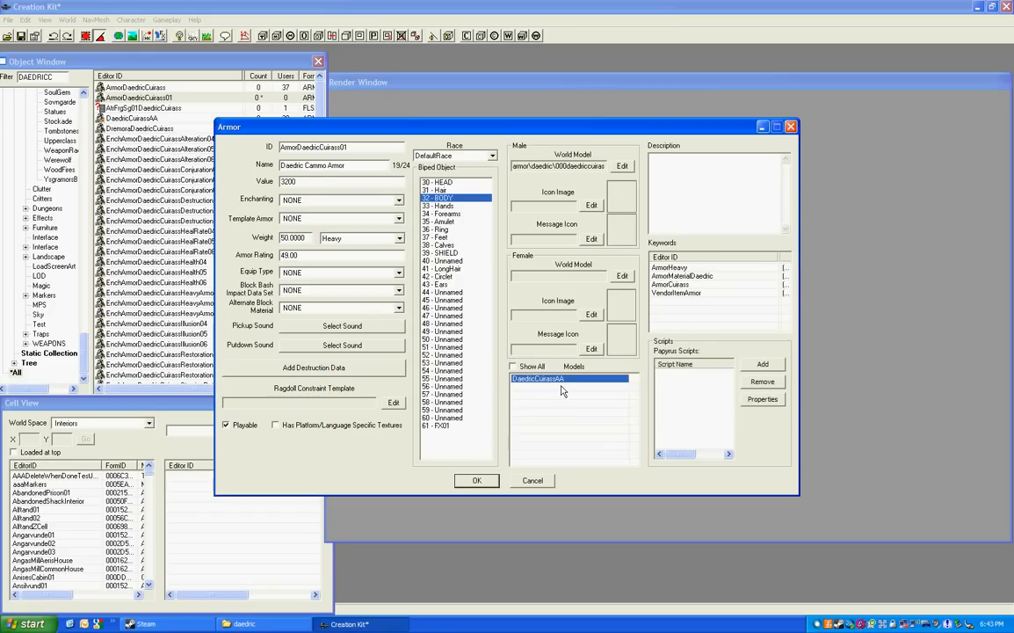
{"action": "mouse_move", "coordinate": [544, 390]}
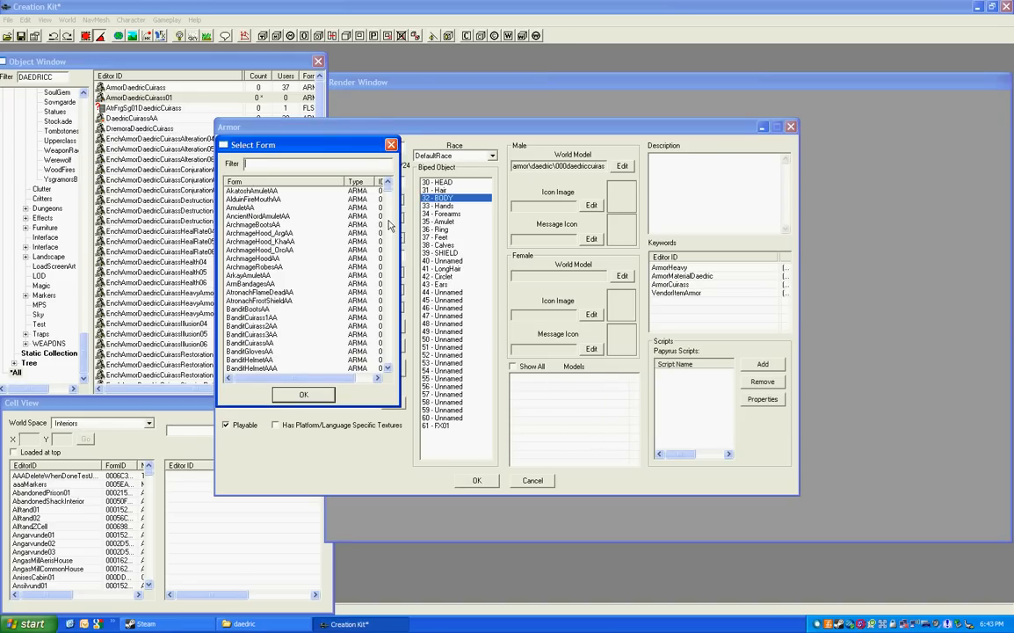
{"action": "type", "text": "daedicc"}
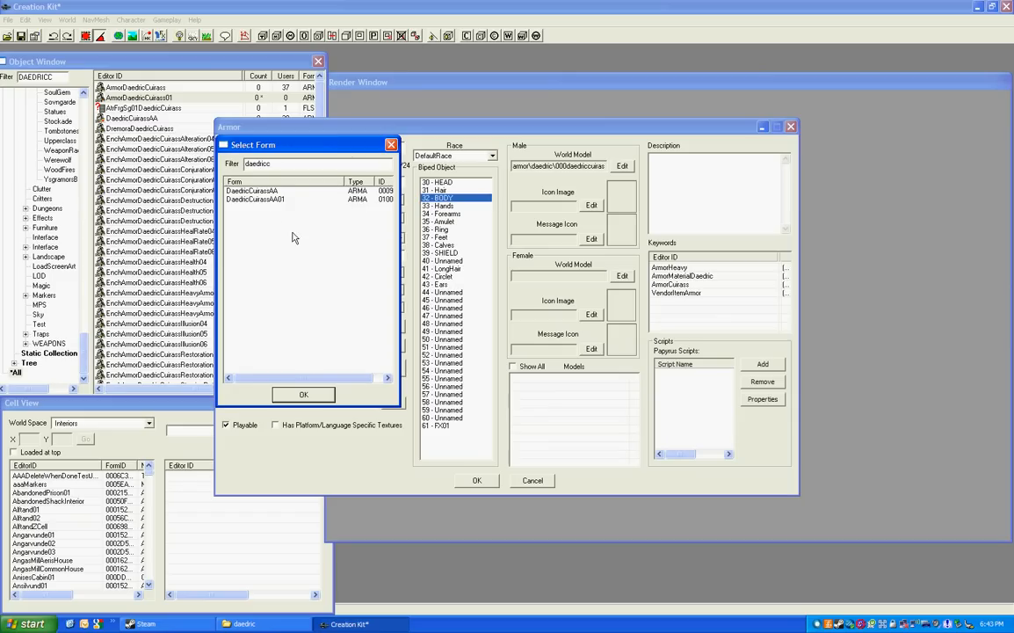
{"action": "left_click", "coordinate": [302, 393]}
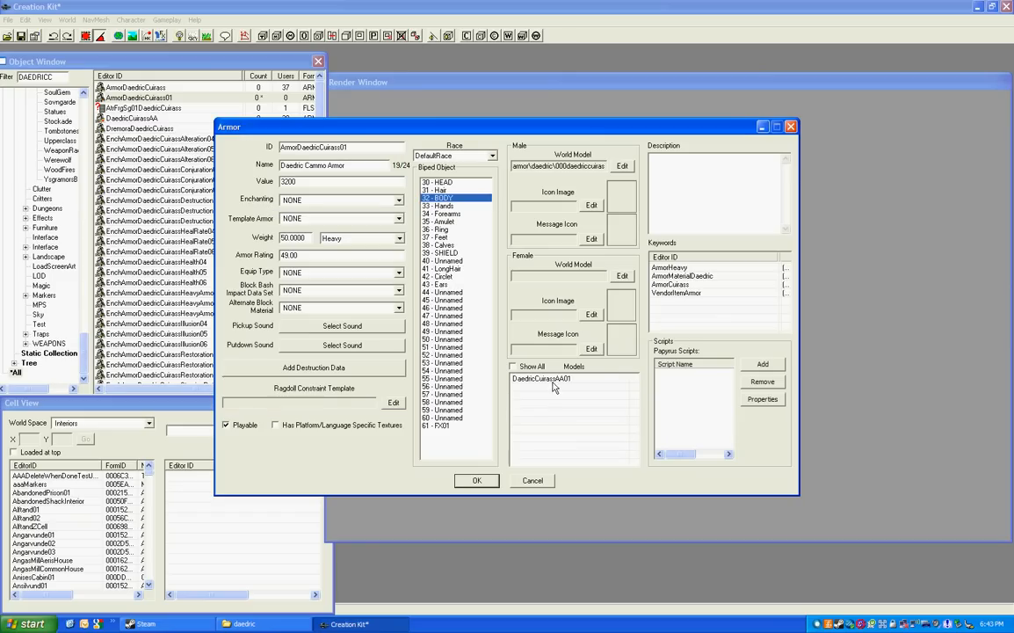
Link DaedricCuirassAA01 as the Daedric Cammo Armor's model and save the armor record
{"action": "double_click", "coordinate": [541, 377]}
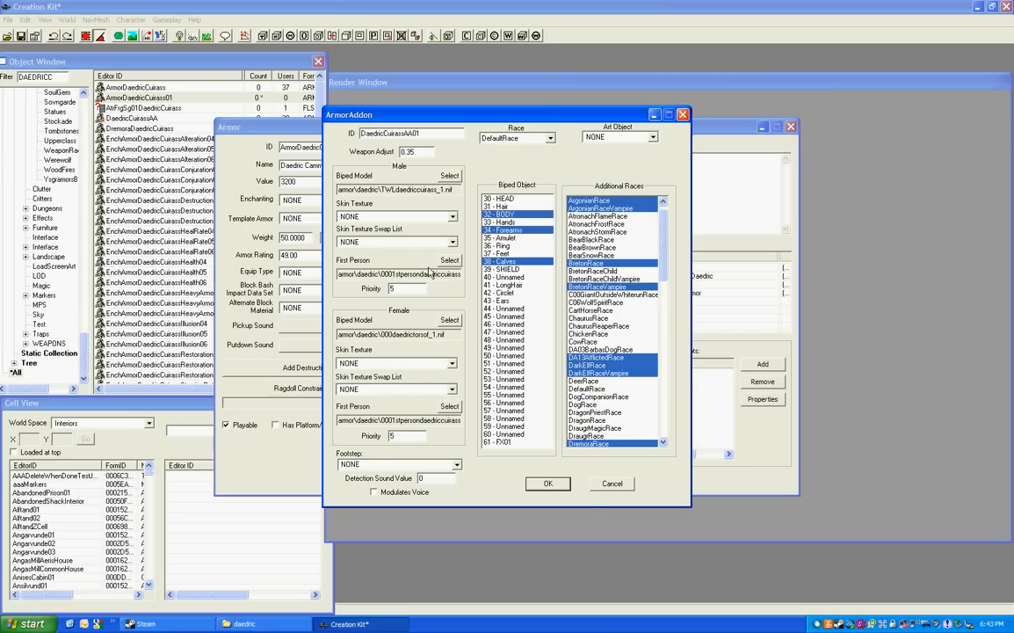
{"action": "left_click", "coordinate": [548, 483]}
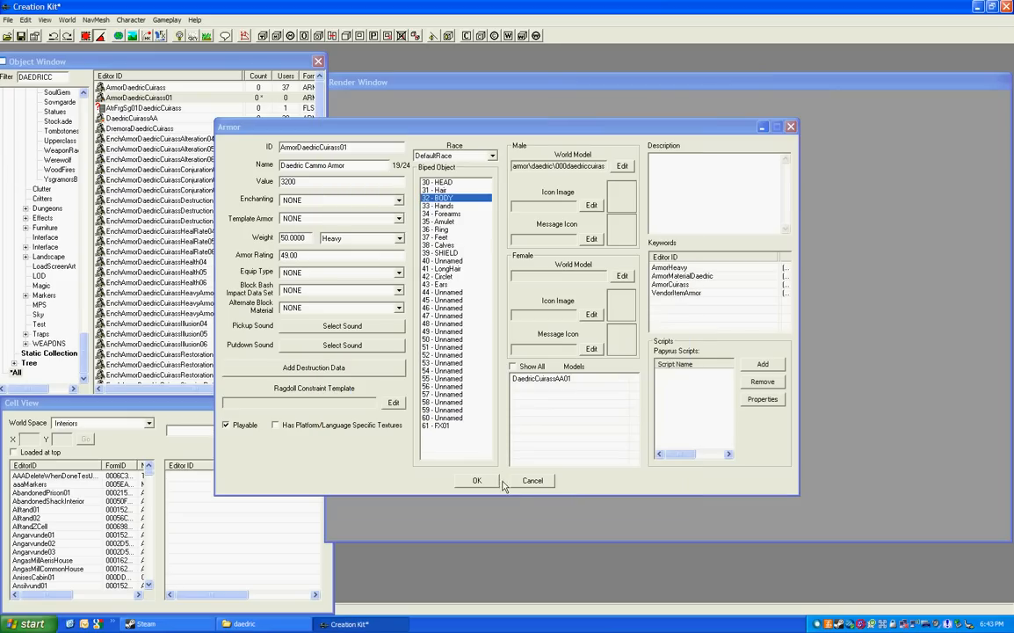
{"action": "left_click", "coordinate": [533, 479]}
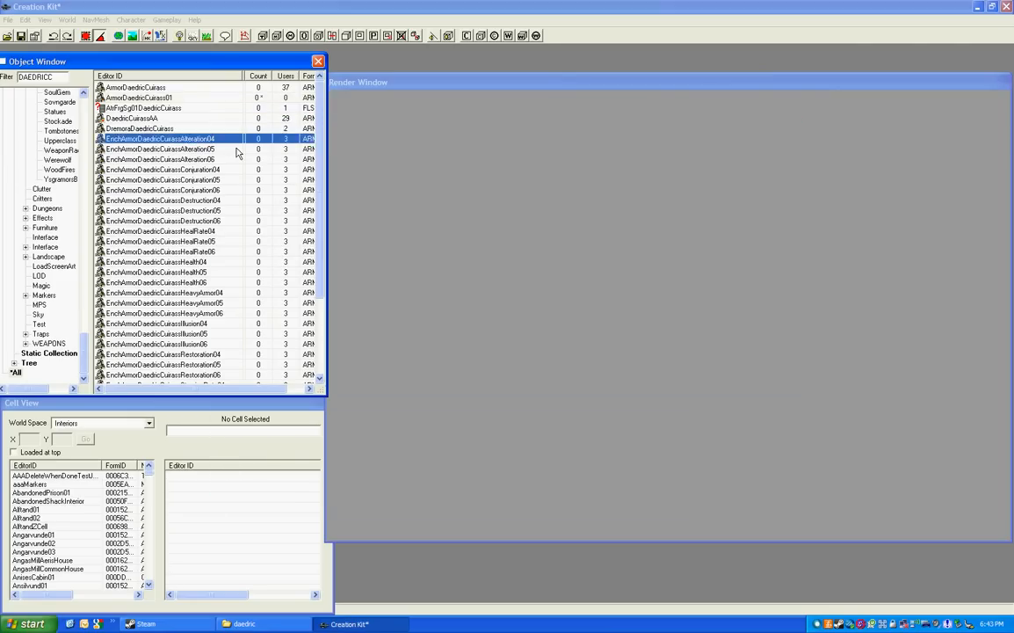
Rename the copied forge recipe to RecipeArmorDaedricCuirass01 and confirm
{"action": "scroll", "scroll_direction": "down", "scroll_amount": 3}
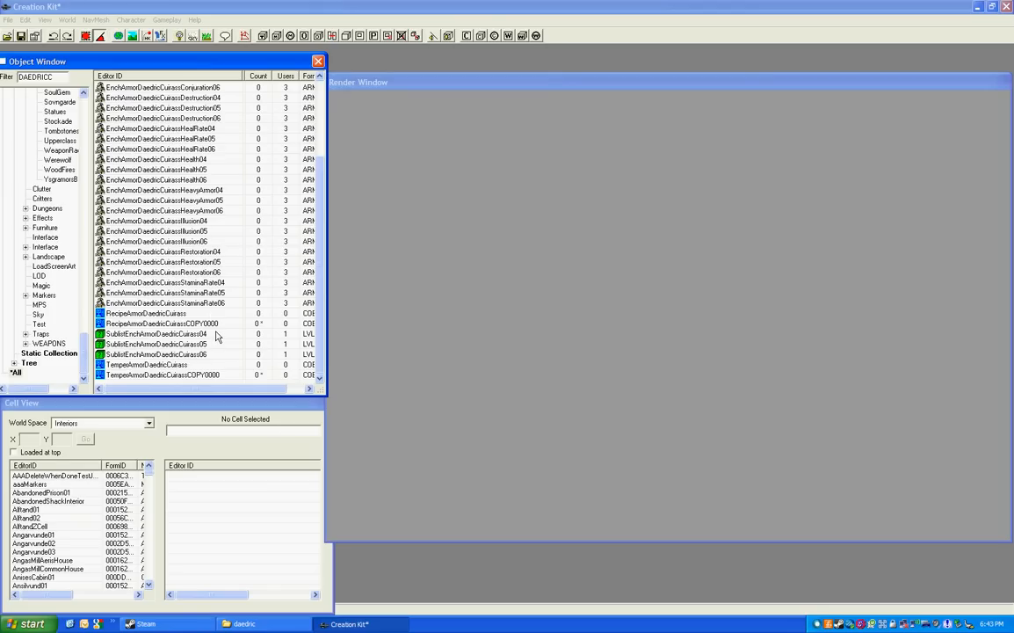
{"action": "mouse_move", "coordinate": [220, 334]}
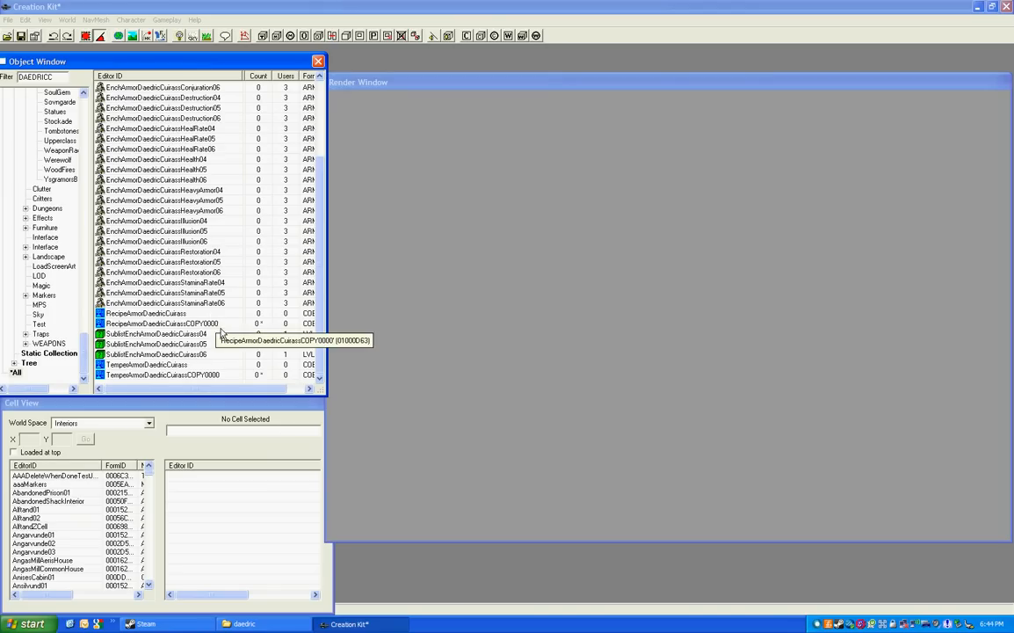
{"action": "left_click", "coordinate": [161, 324]}
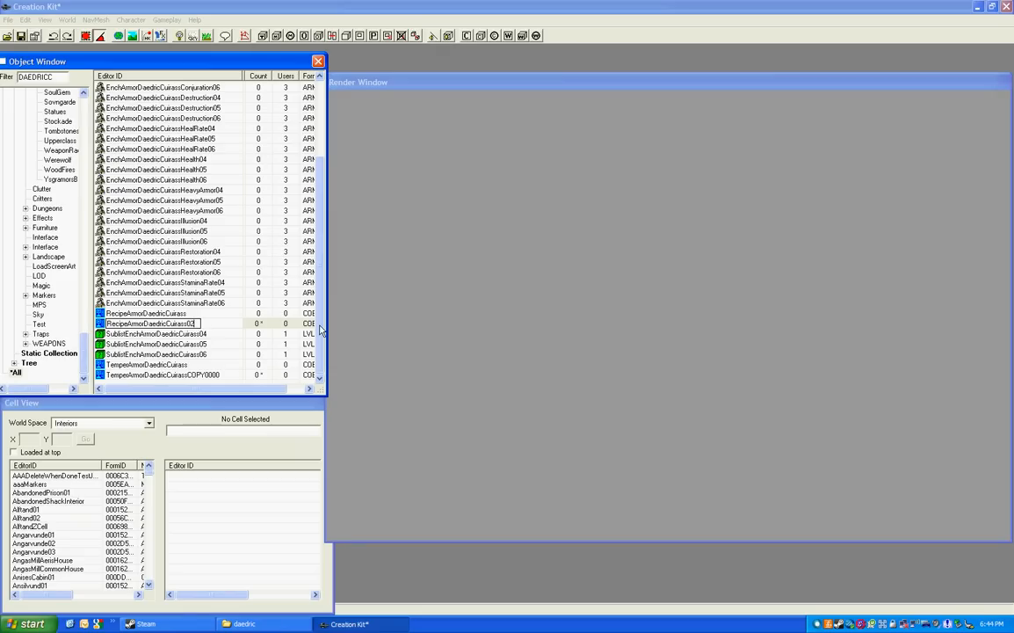
{"action": "key", "text": "Return"}
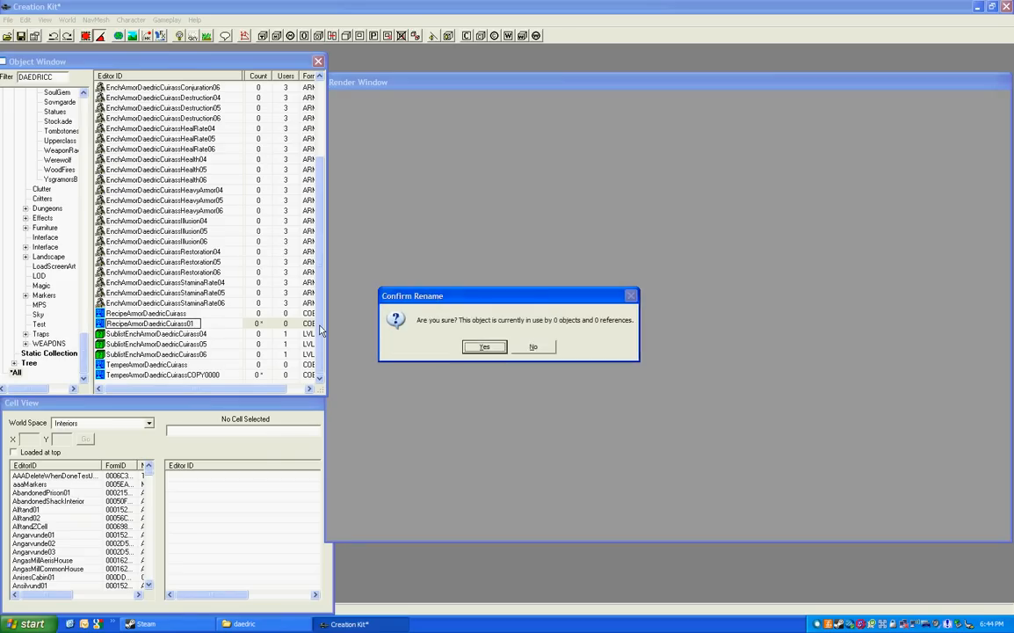
{"action": "left_click", "coordinate": [485, 346]}
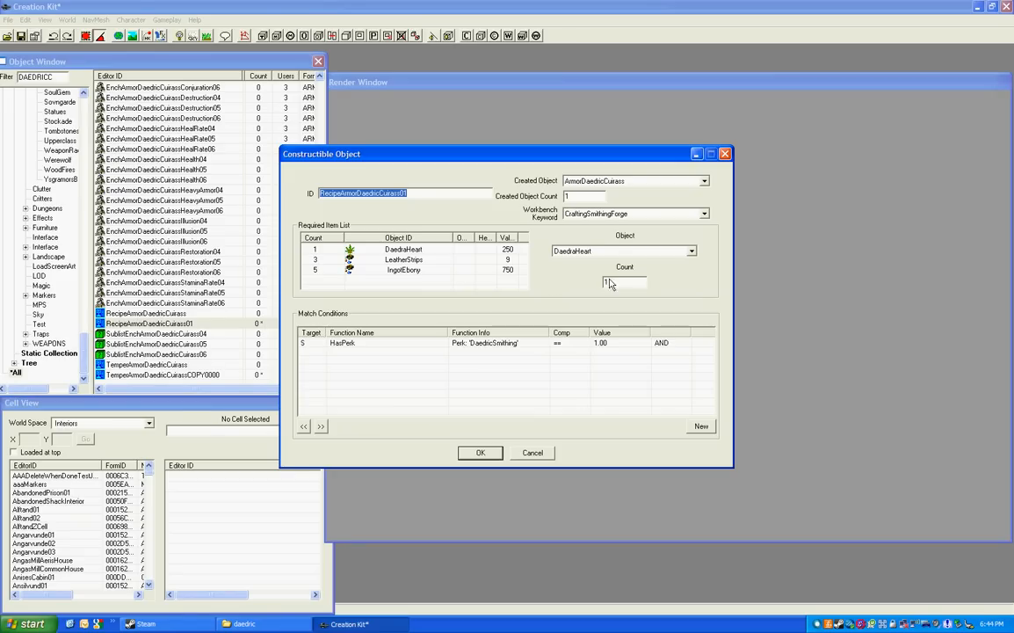
Set the recipe's created object to ArmorDaedricCuirass01 and save it
{"action": "left_click", "coordinate": [703, 179]}
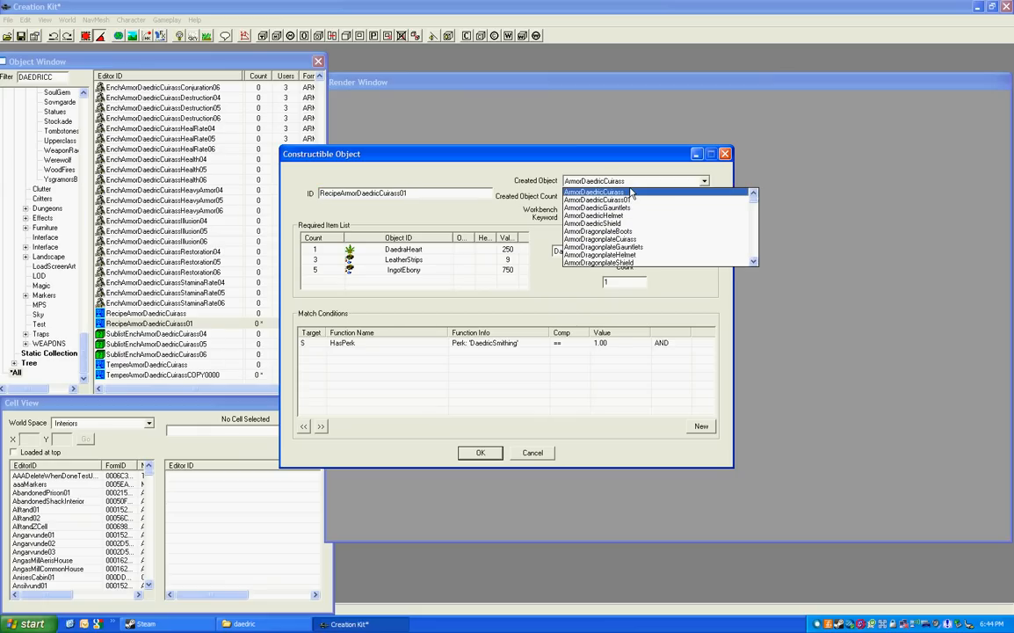
{"action": "mouse_move", "coordinate": [650, 200]}
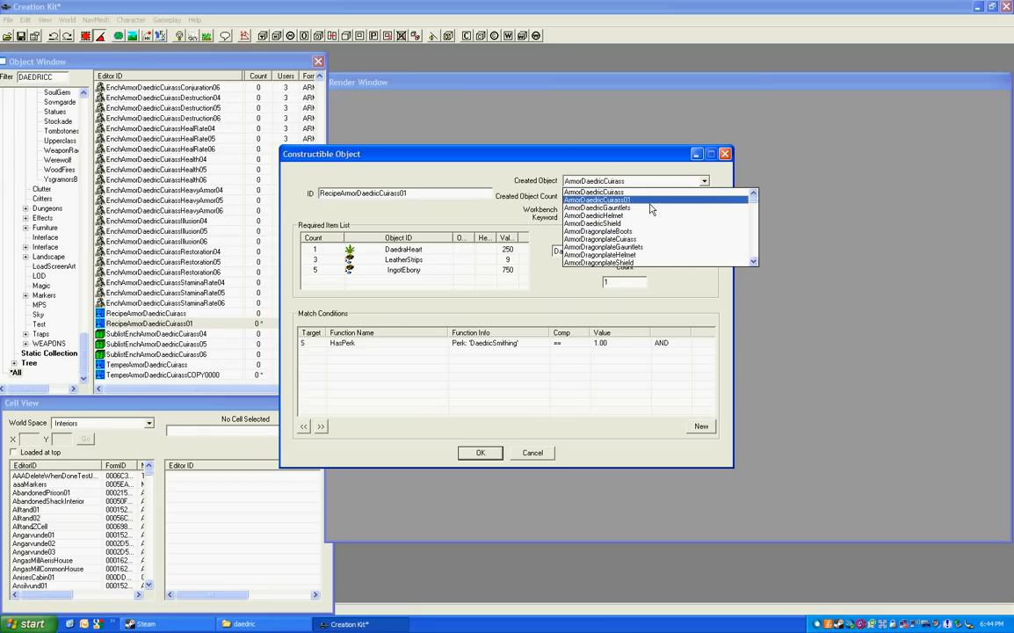
{"action": "left_click", "coordinate": [597, 200]}
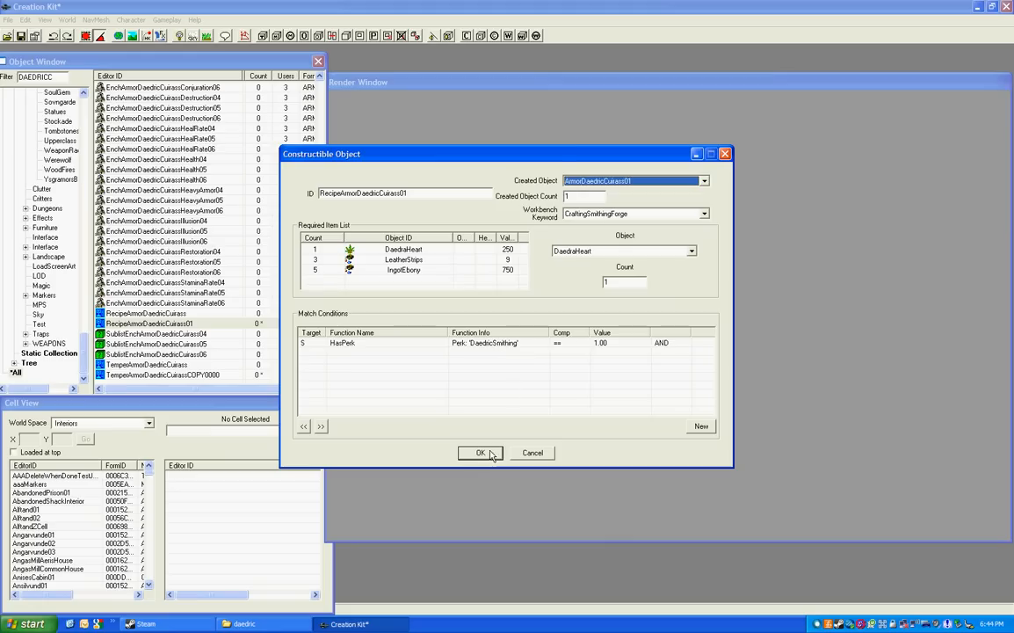
{"action": "left_click", "coordinate": [480, 453]}
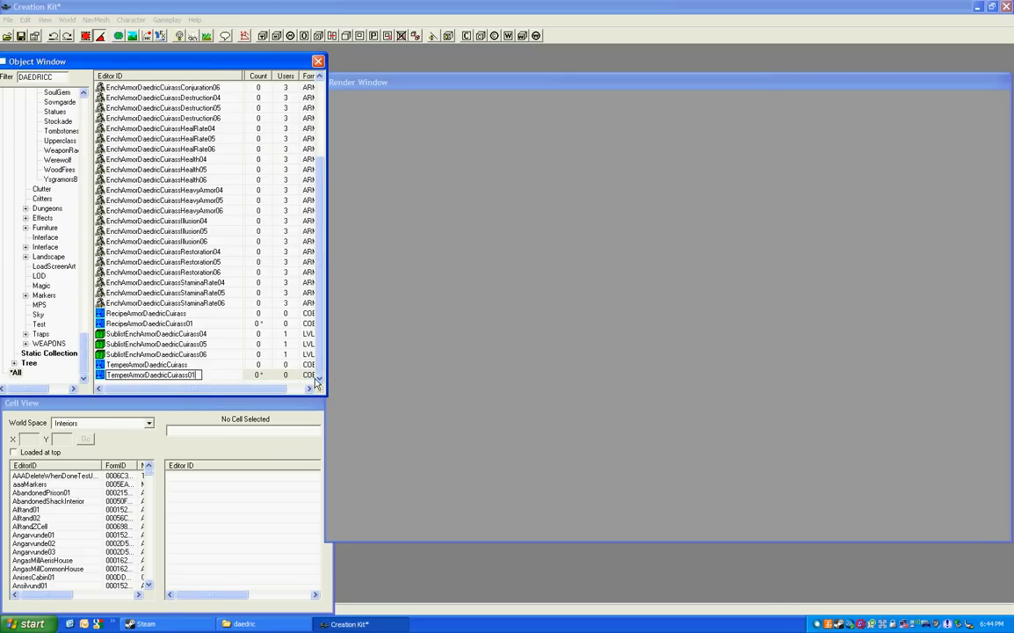
Confirm the TemperArmorDaedricCuirass01 rename and make it improve ArmorDaedricCuirass01
{"action": "key", "text": "Return"}
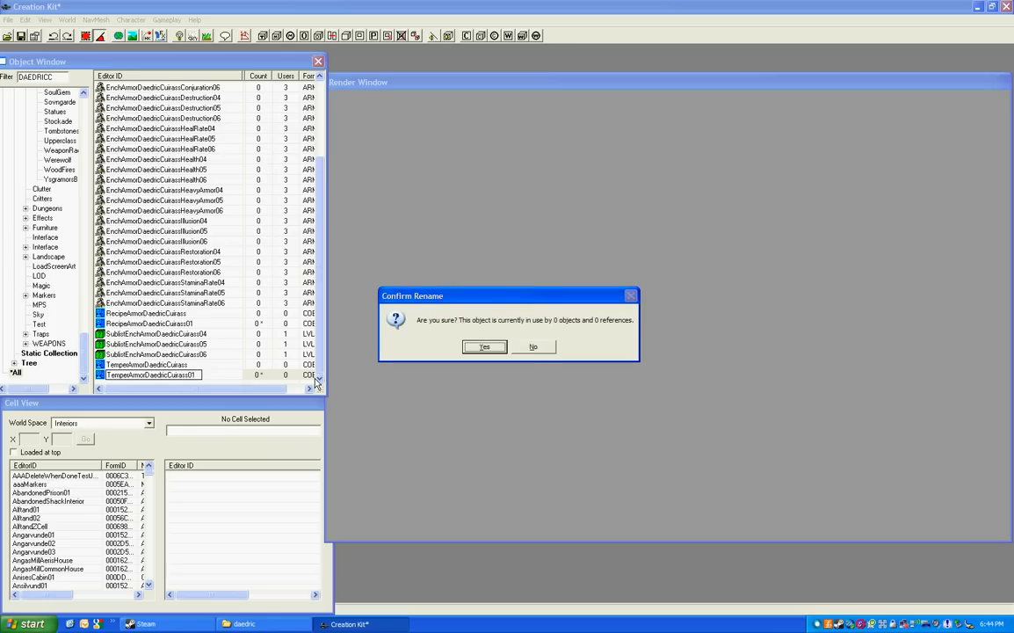
{"action": "left_click", "coordinate": [485, 346]}
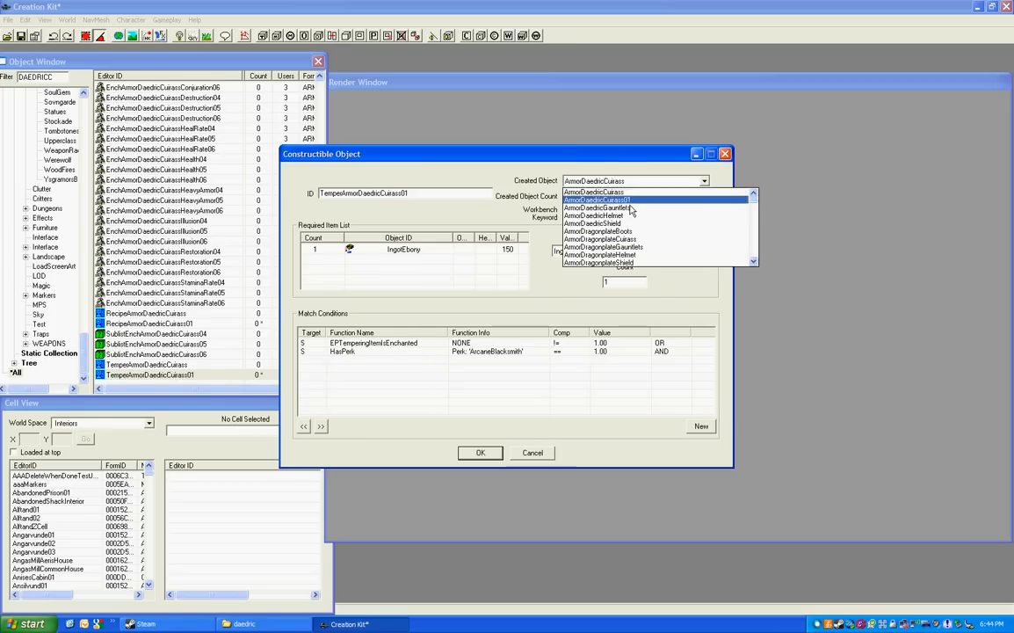
{"action": "left_click", "coordinate": [533, 452]}
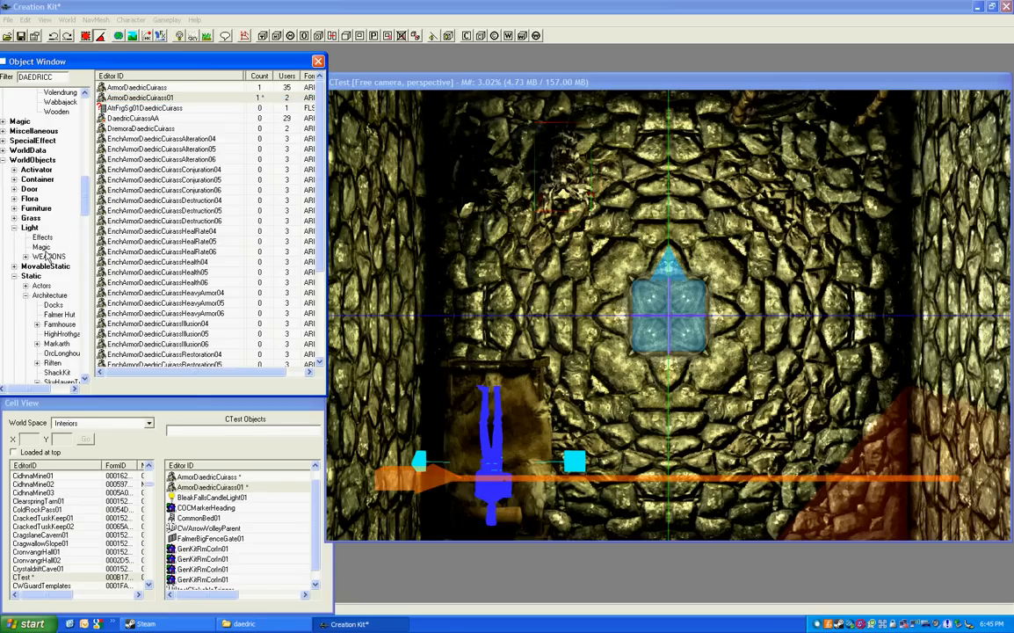
Filter the Light objects by 'omni' to find an omni light for the CTest cell
{"action": "left_click", "coordinate": [30, 227]}
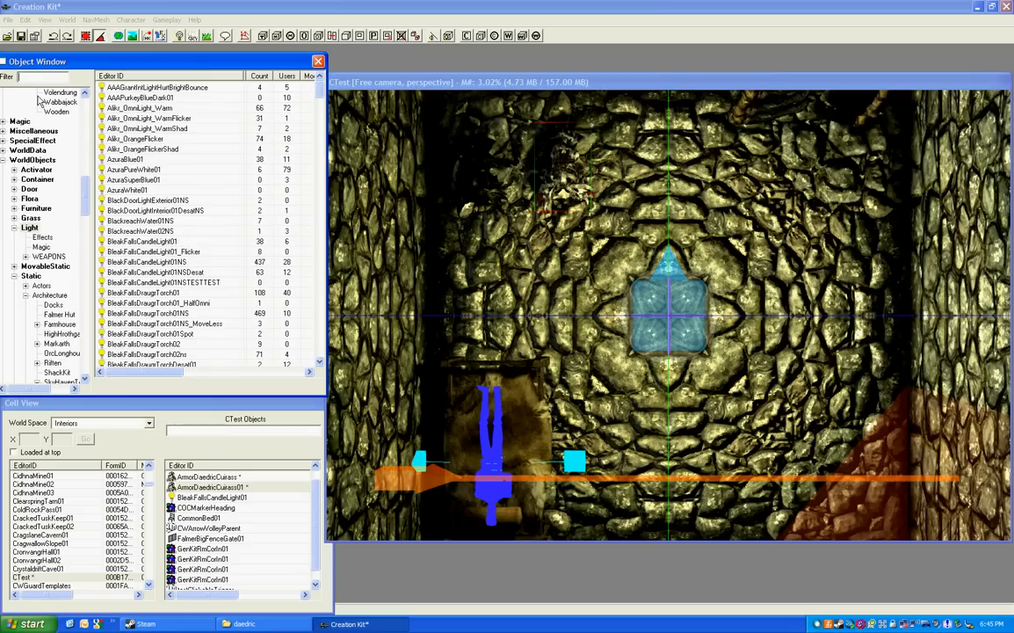
{"action": "type", "text": "omni"}
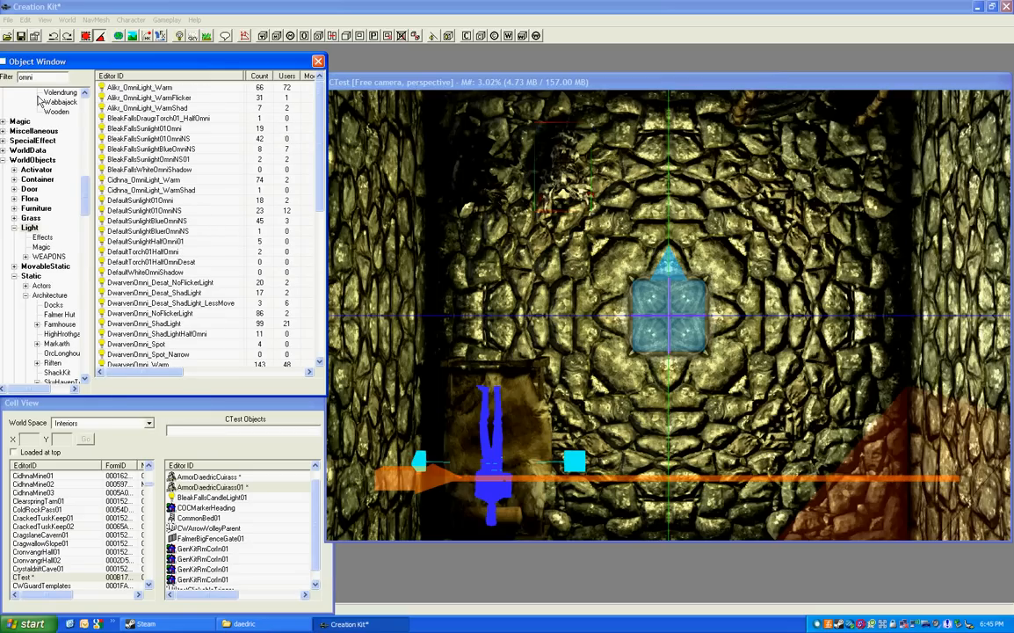
{"action": "mouse_move", "coordinate": [209, 337]}
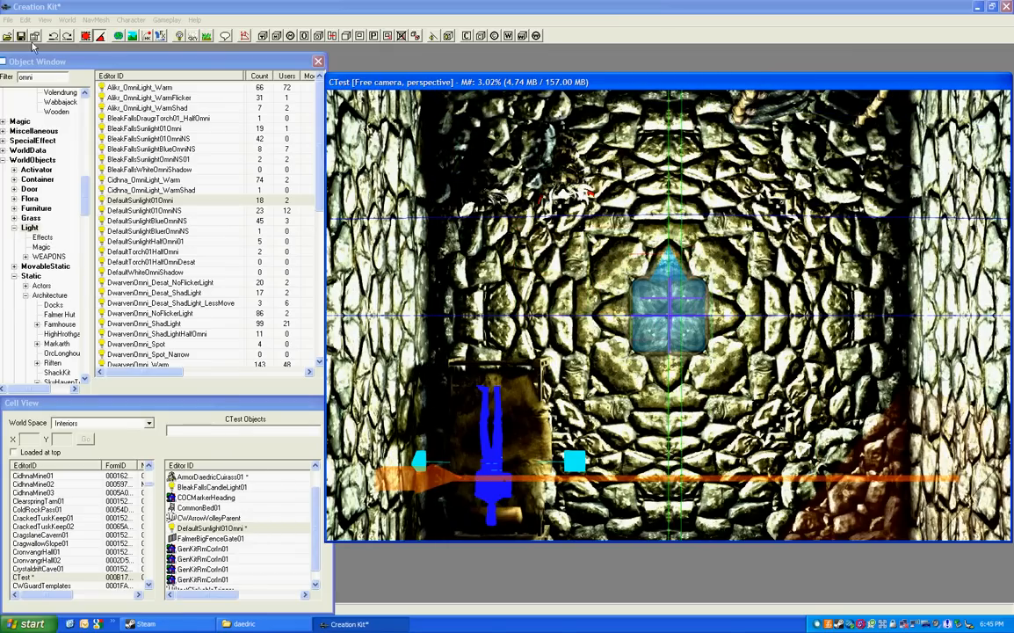
Save the plugin as darmor.esp and minimize the Creation Kit
{"action": "left_click", "coordinate": [19, 35]}
{"action": "type", "text": "dar"}
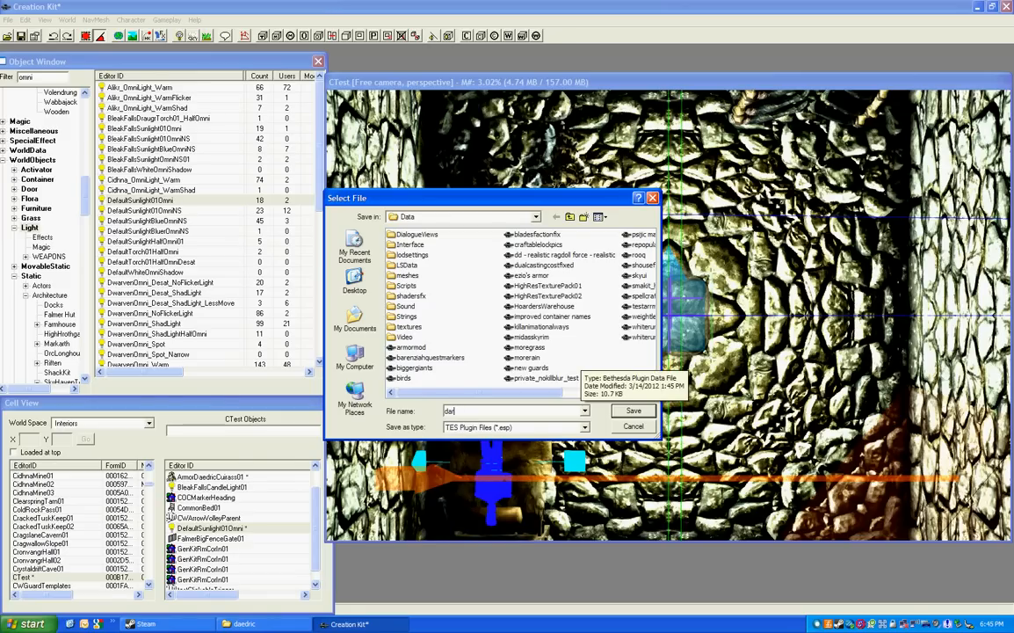
{"action": "left_click", "coordinate": [632, 411]}
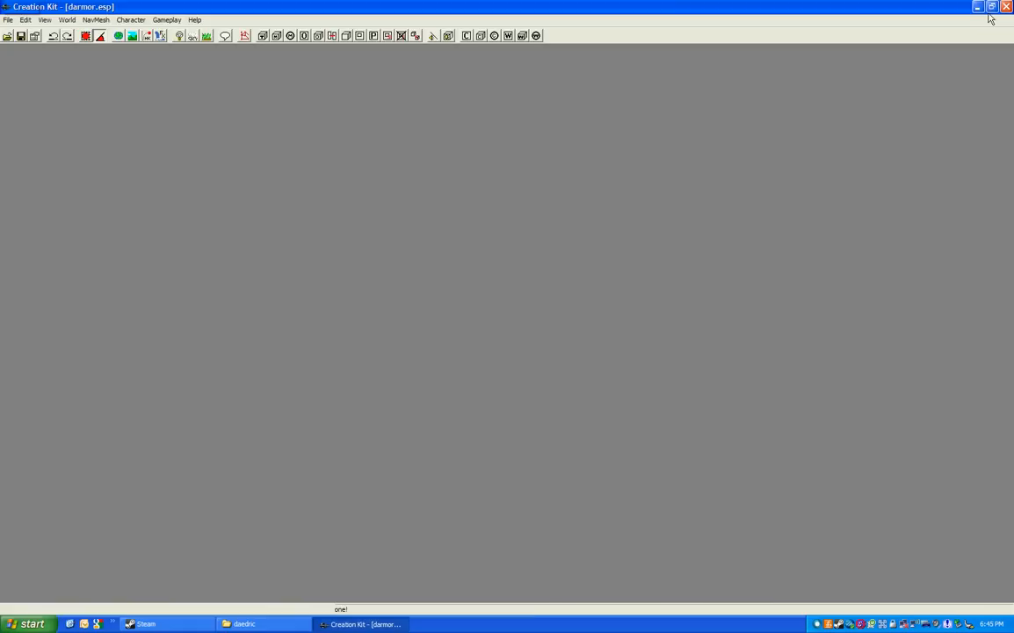
{"action": "left_click", "coordinate": [977, 7]}
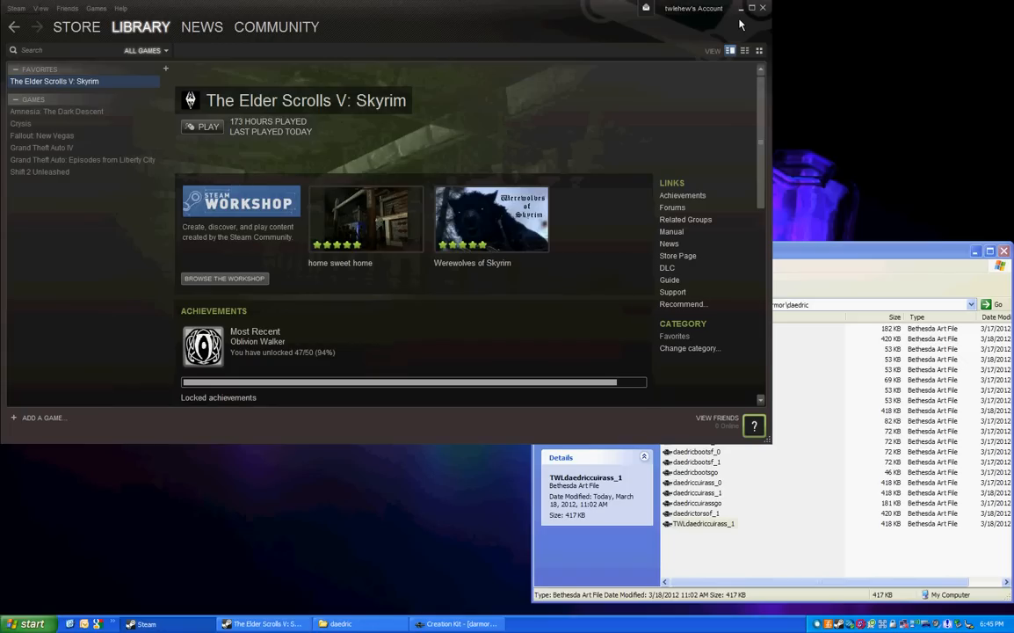
Launch The Elder Scrolls V: Skyrim from the Steam Library
{"action": "left_click", "coordinate": [200, 126]}
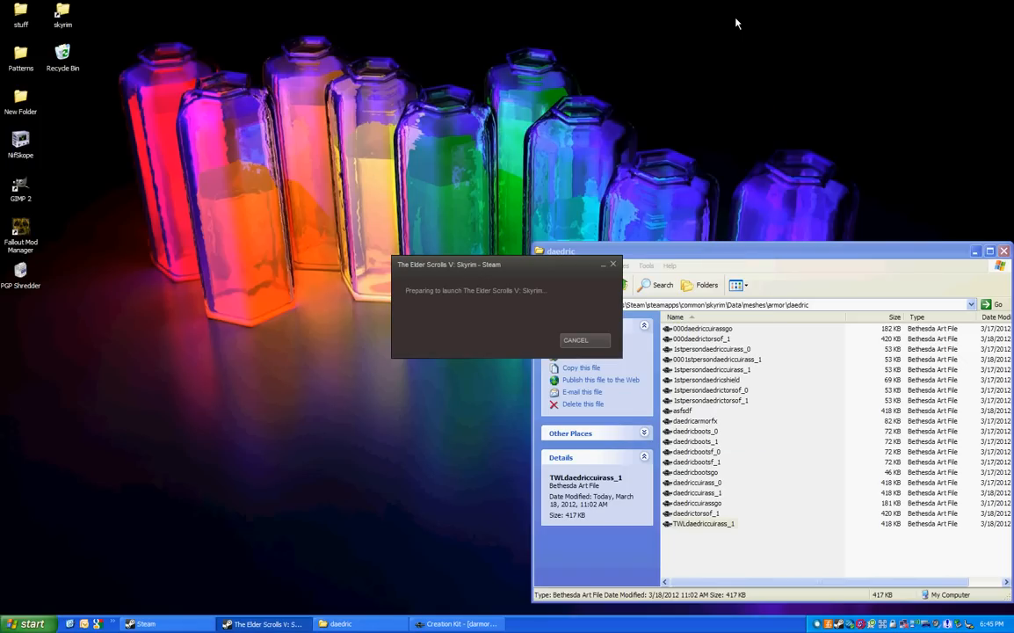
{"action": "left_click", "coordinate": [574, 341]}
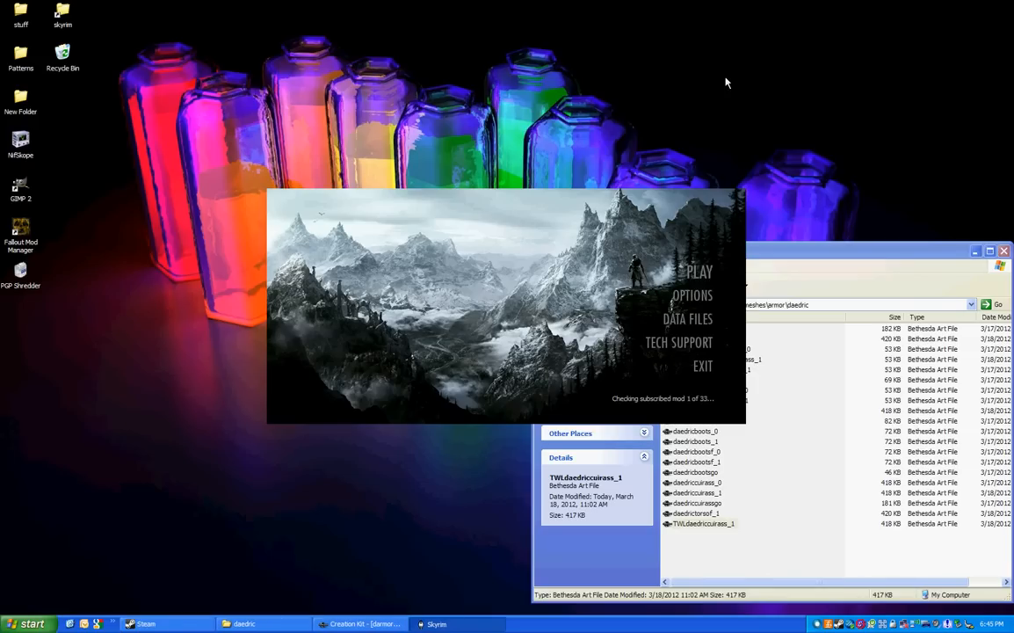
Enable darmor.esp in the launcher's Data Files list and start the game
{"action": "left_click", "coordinate": [687, 318]}
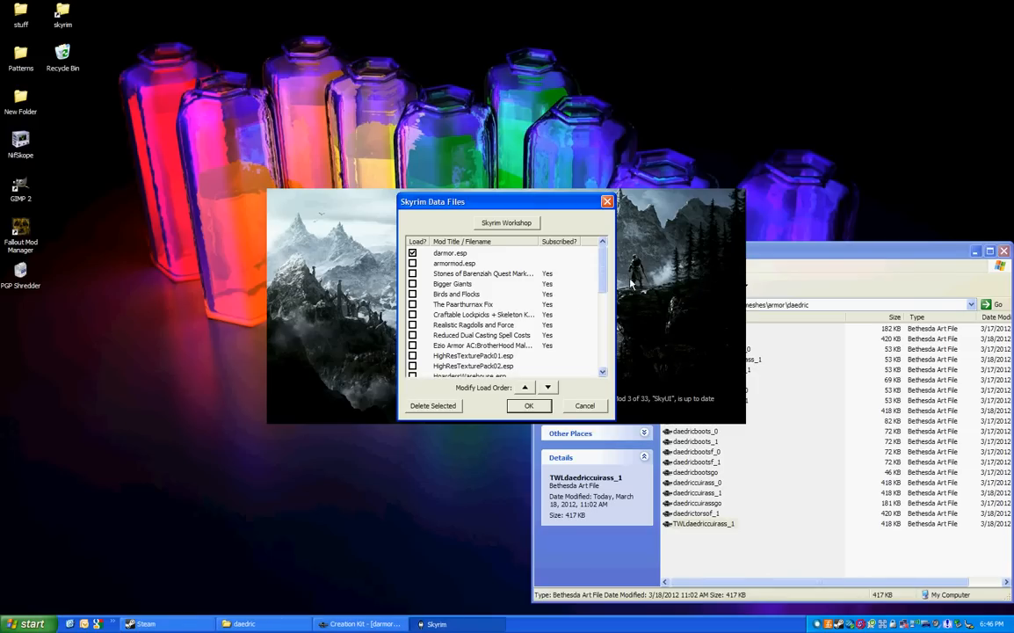
{"action": "scroll", "scroll_direction": "down", "scroll_amount": 3}
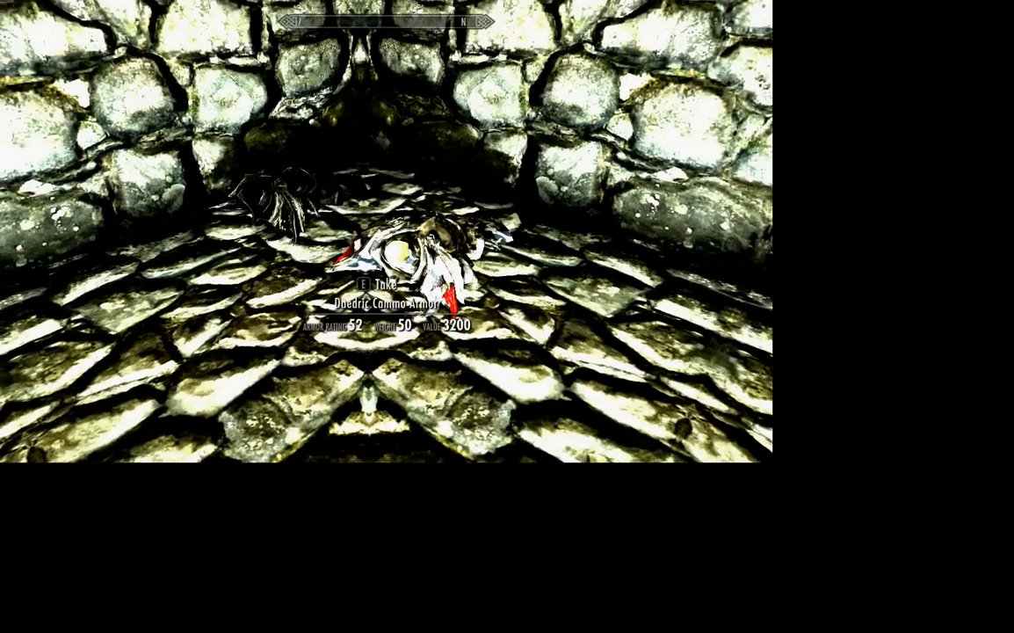
View Daedric Cammo Armor under Apparel: armor 52, weight 50, value 3200
{"action": "key", "text": "Tab"}
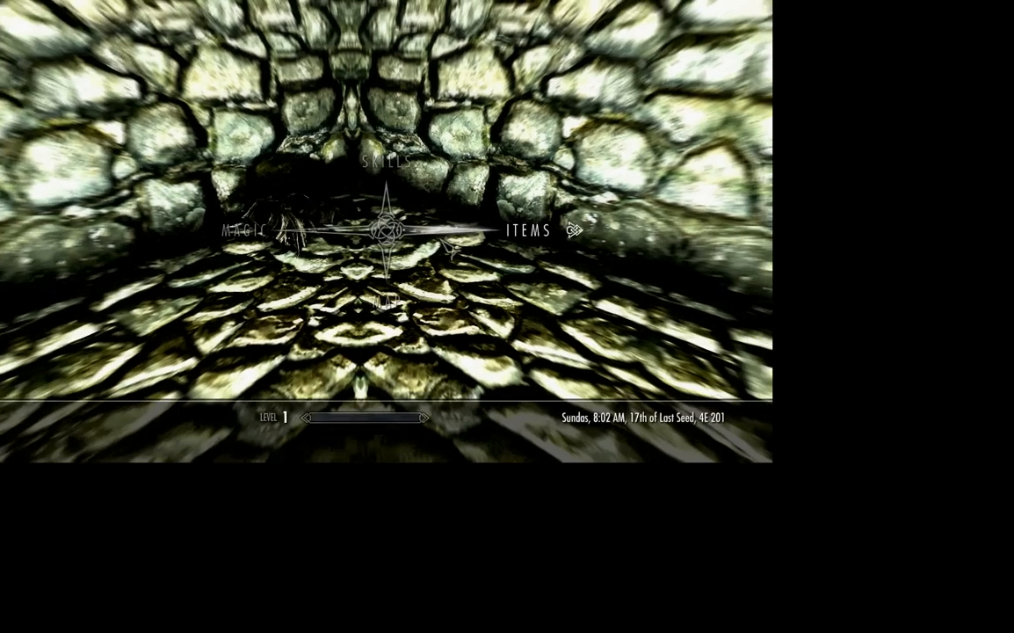
{"action": "left_click", "coordinate": [527, 230]}
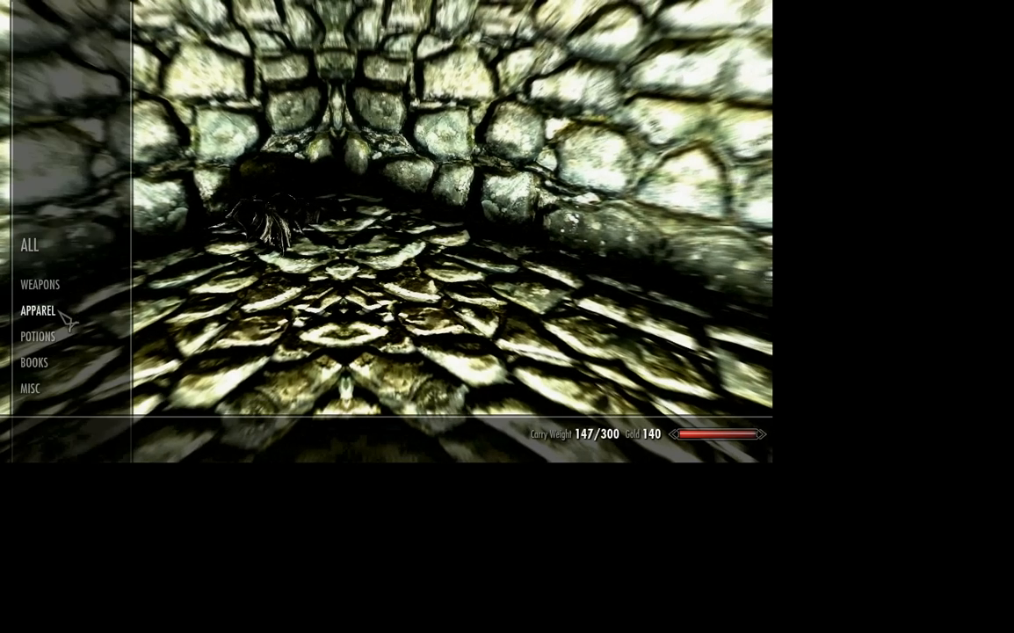
{"action": "left_click", "coordinate": [37, 309]}
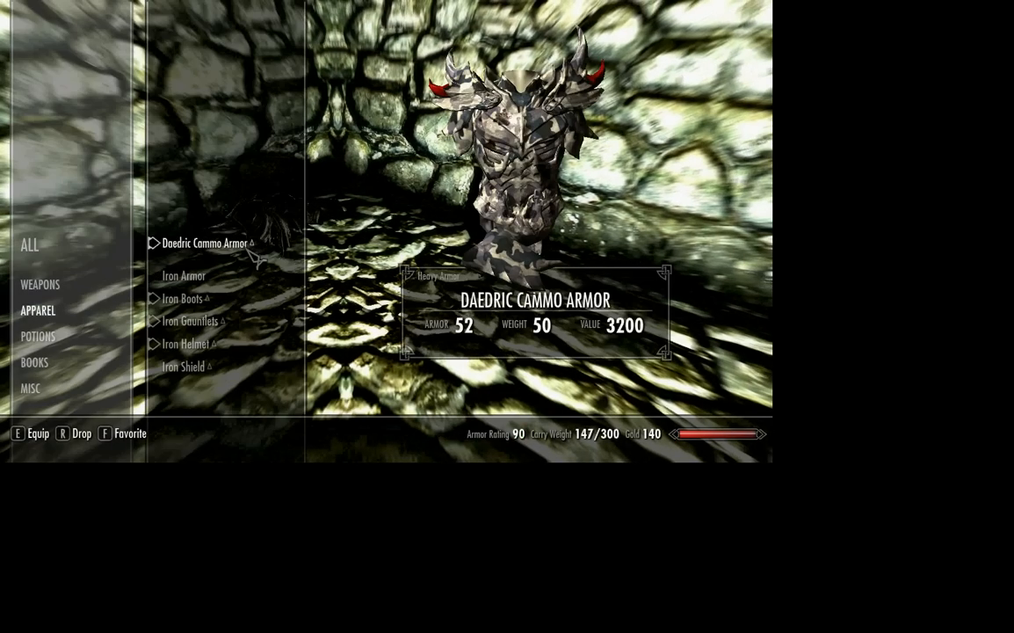